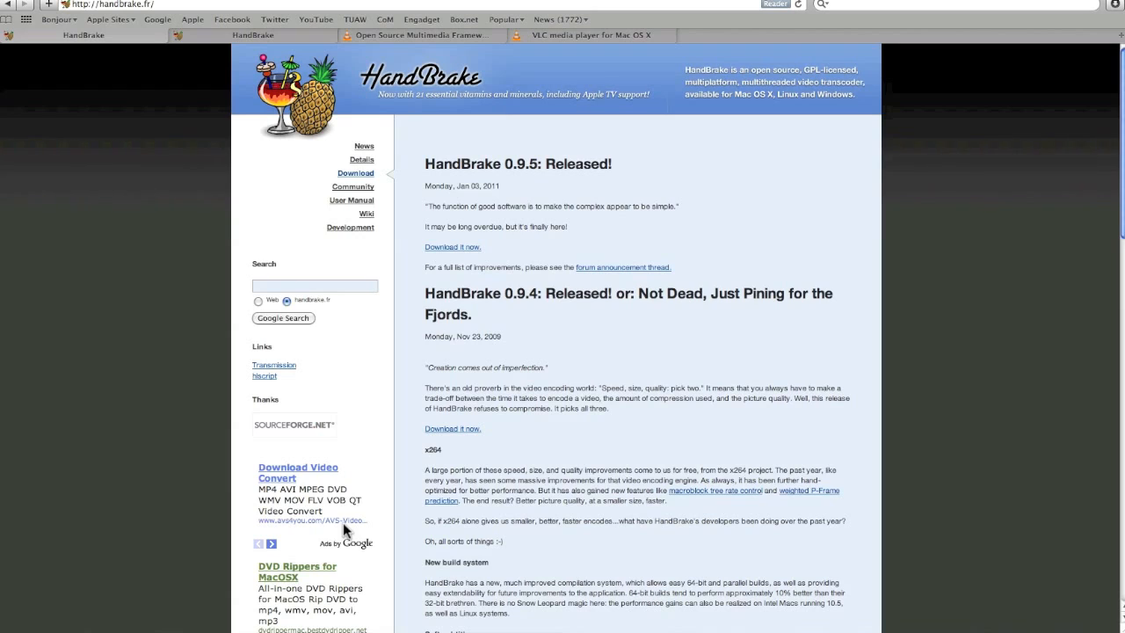
{"action": "mouse_move", "coordinate": [275, 461]}
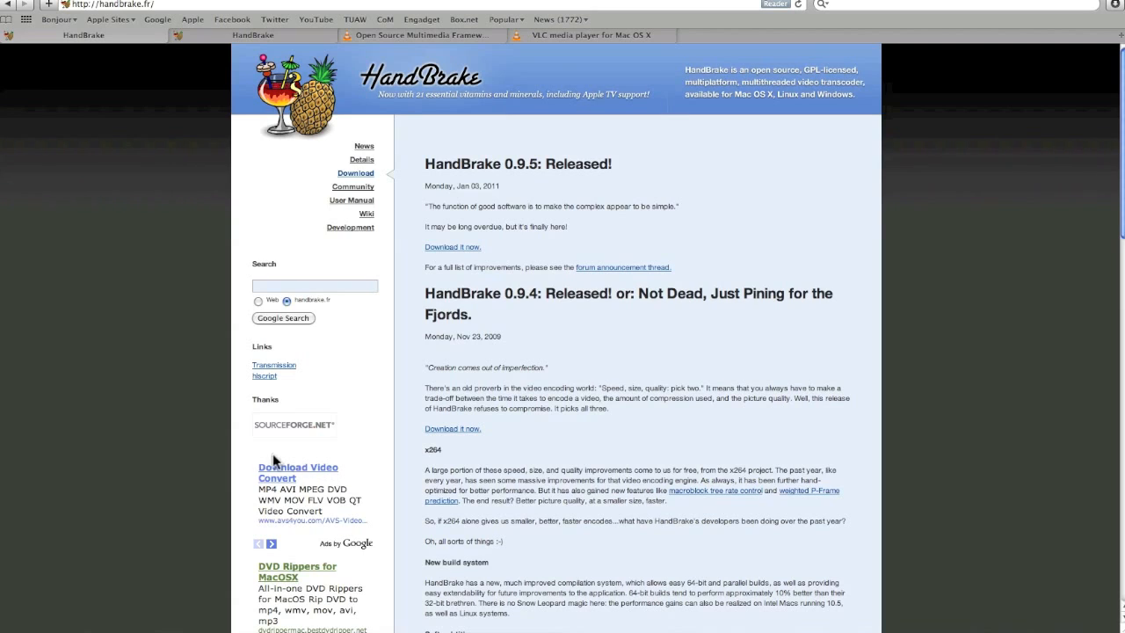
{"action": "mouse_move", "coordinate": [193, 369]}
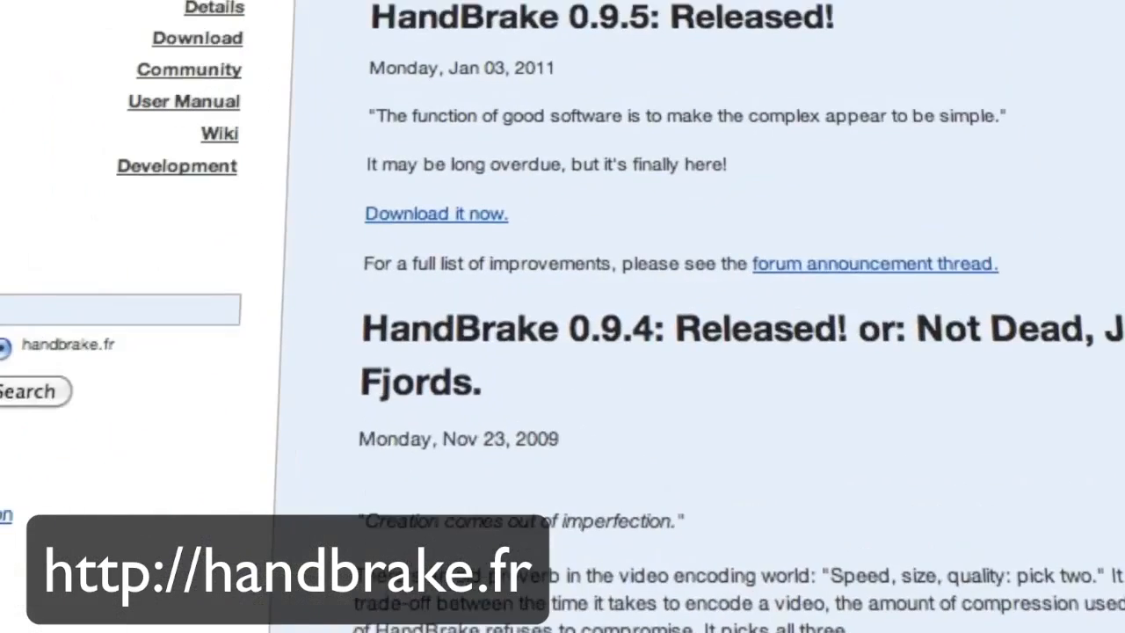
Go to the HandBrake 0.9.5 downloads page with the Mac OS build links.
{"action": "left_click", "coordinate": [197, 39]}
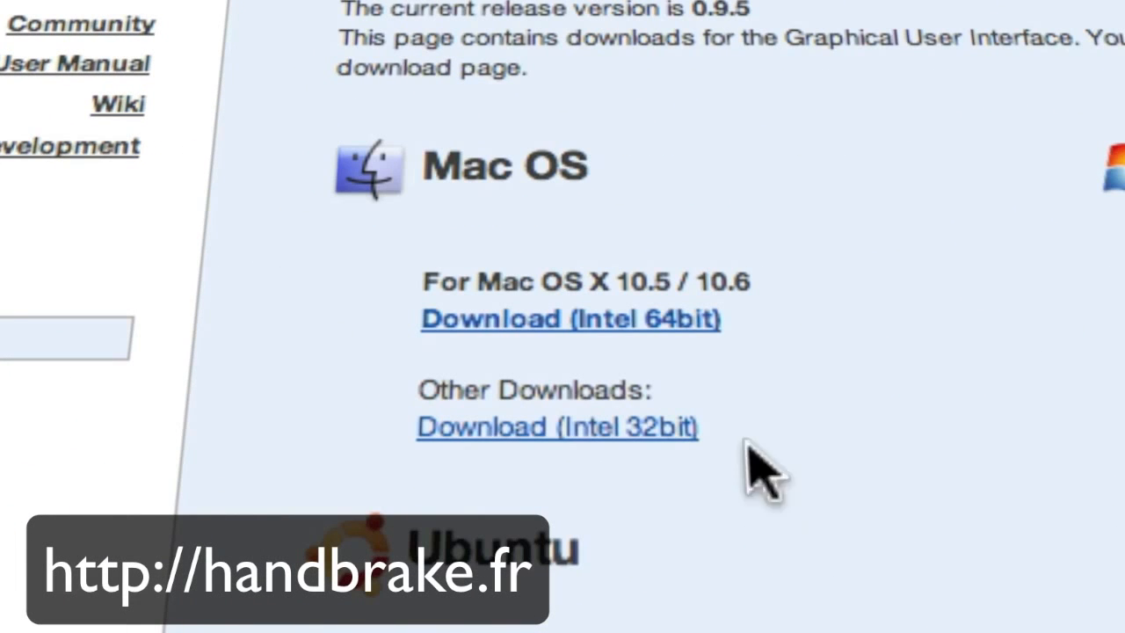
{"action": "mouse_move", "coordinate": [453, 237]}
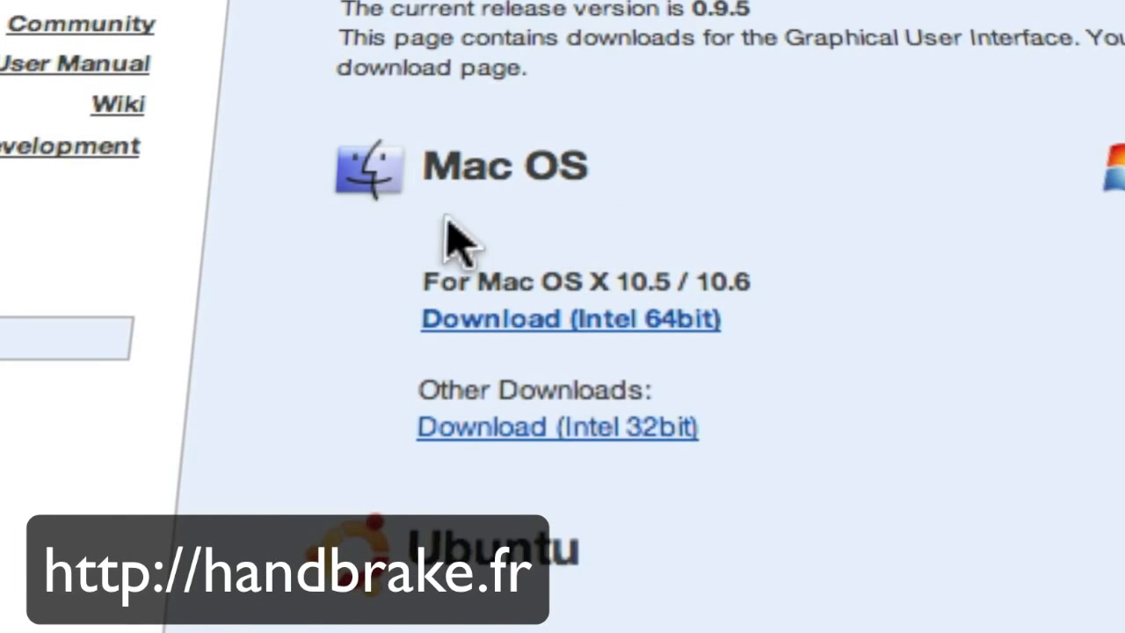
{"action": "mouse_move", "coordinate": [383, 387]}
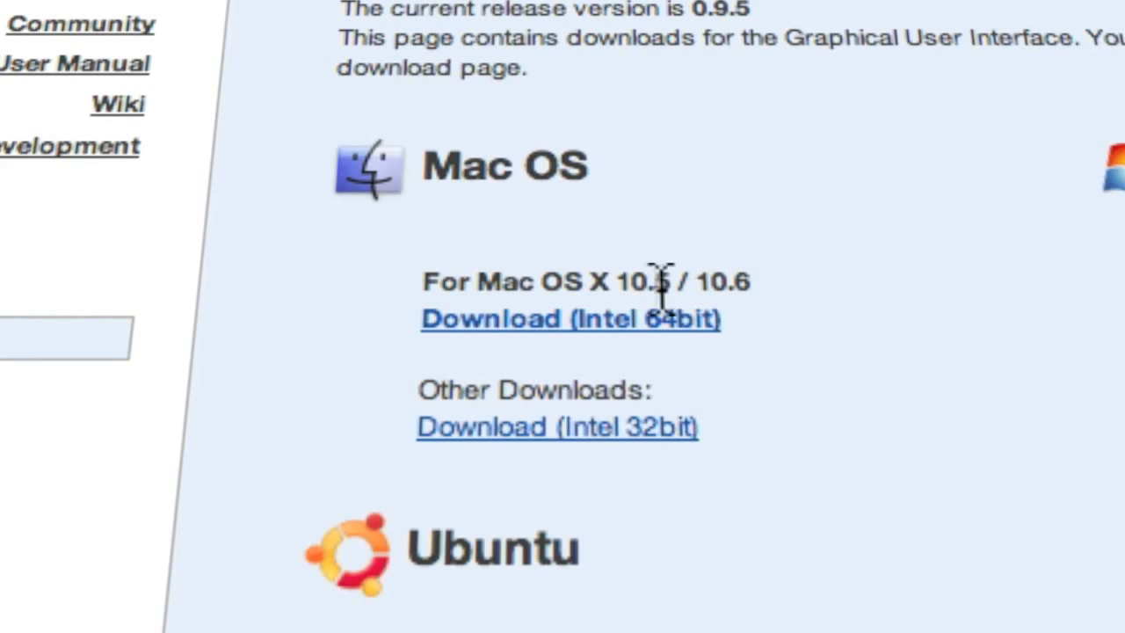
{"action": "mouse_move", "coordinate": [988, 460]}
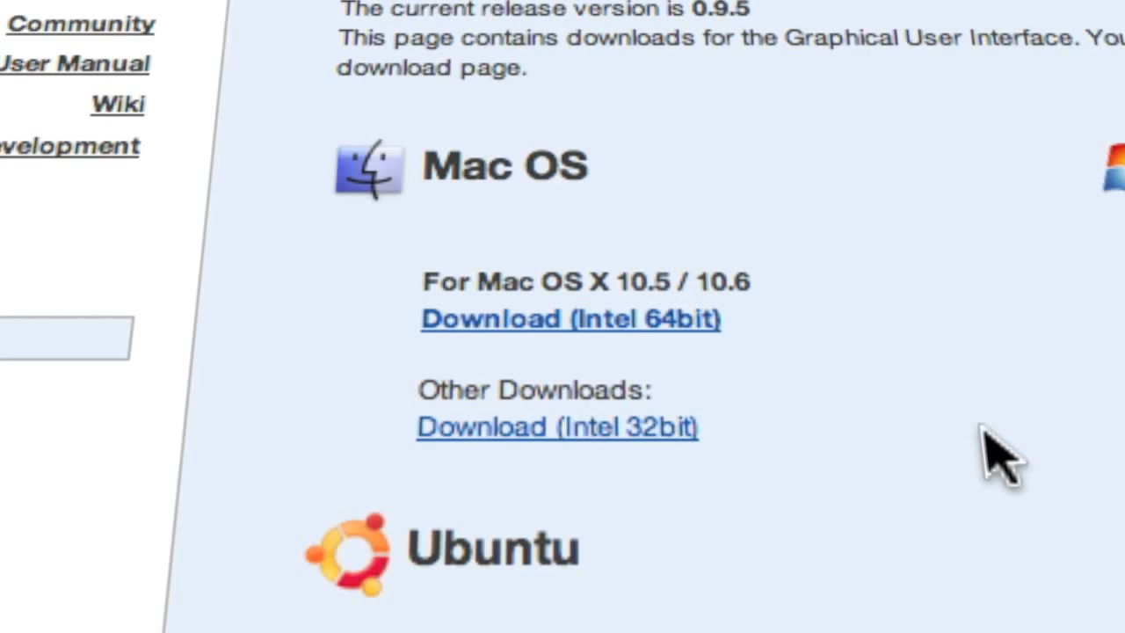
{"action": "mouse_move", "coordinate": [960, 420]}
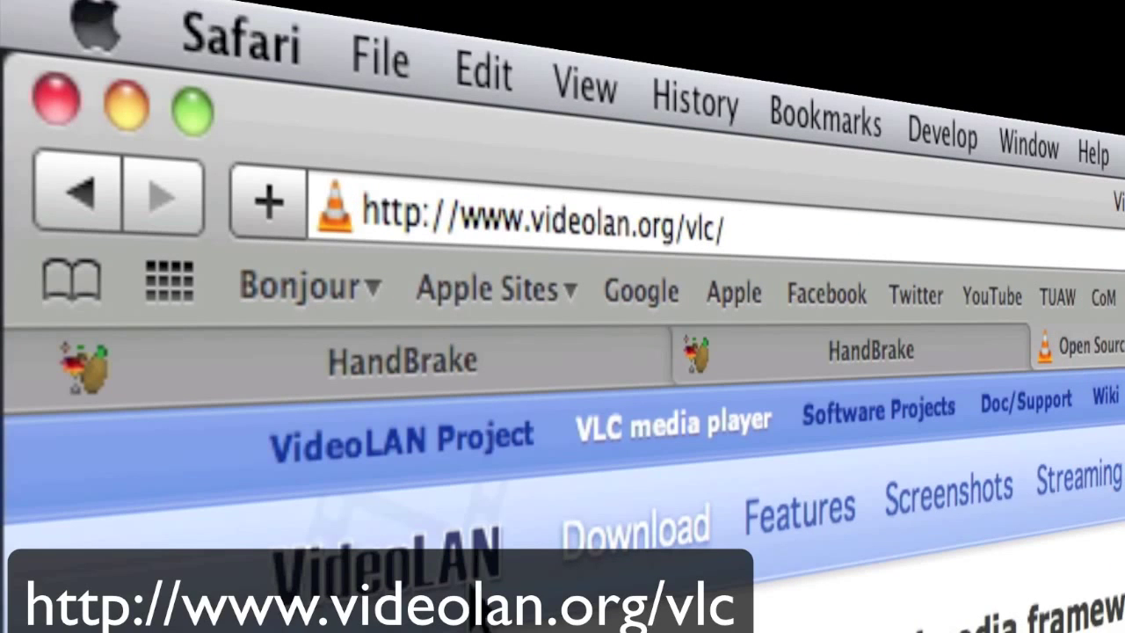
{"action": "mouse_move", "coordinate": [518, 225]}
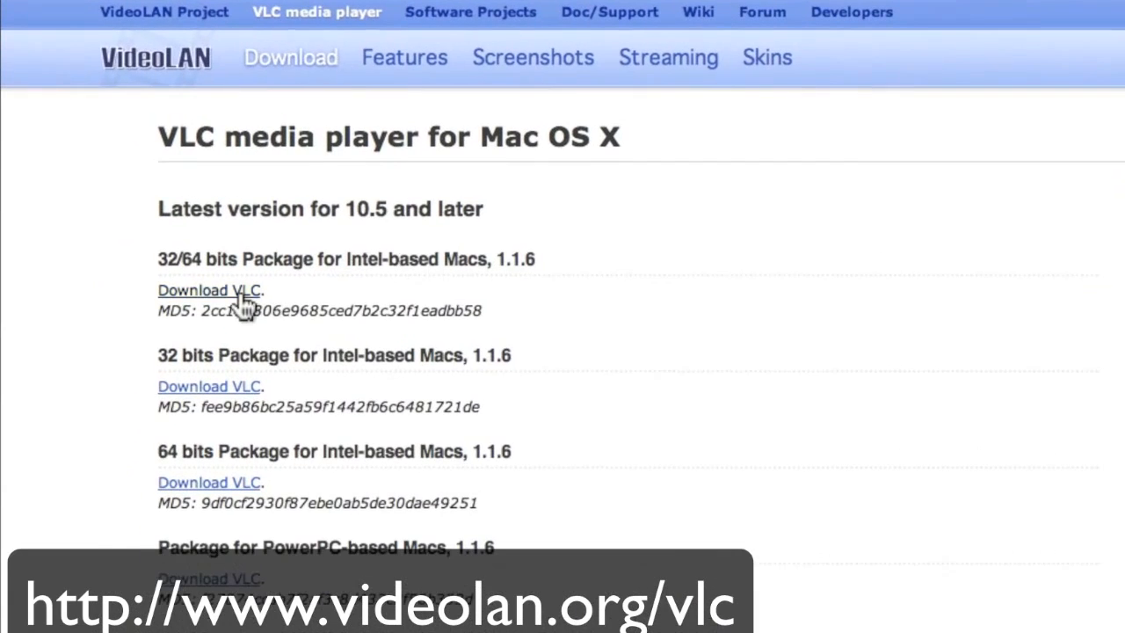
{"action": "mouse_move", "coordinate": [262, 239]}
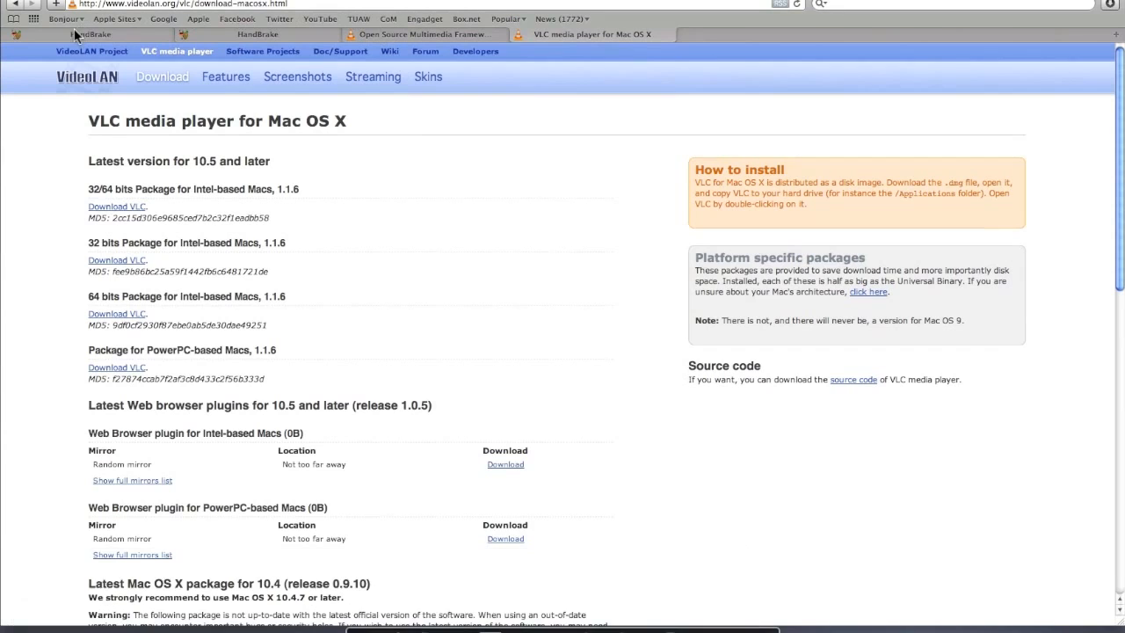
Visit the VideoLAN page for downloading VLC for Mac OS X.
{"action": "left_click", "coordinate": [68, 35]}
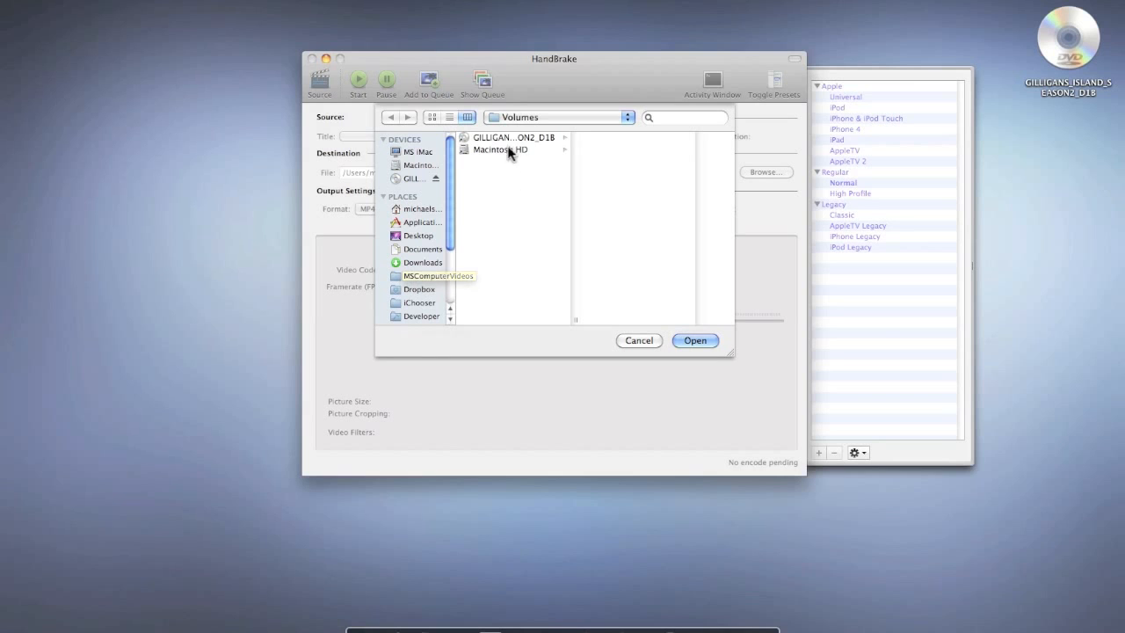
Load the GILLIGANS_ISLAND_SEASON2_D1B DVD volume as the HandBrake source.
{"action": "left_click", "coordinate": [513, 137]}
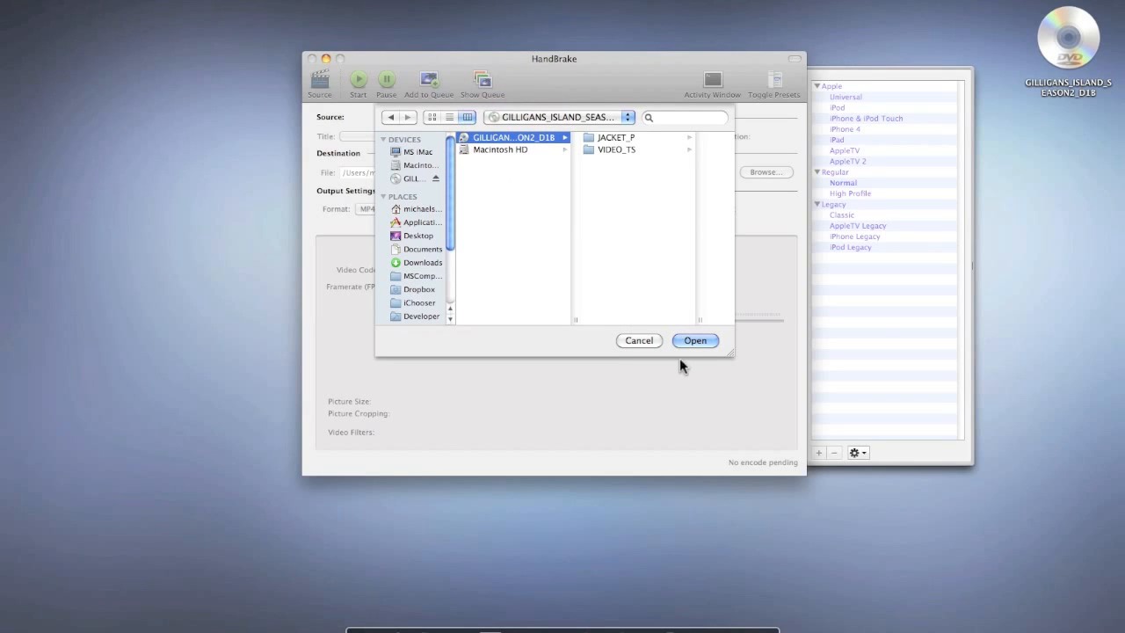
{"action": "left_click", "coordinate": [696, 341]}
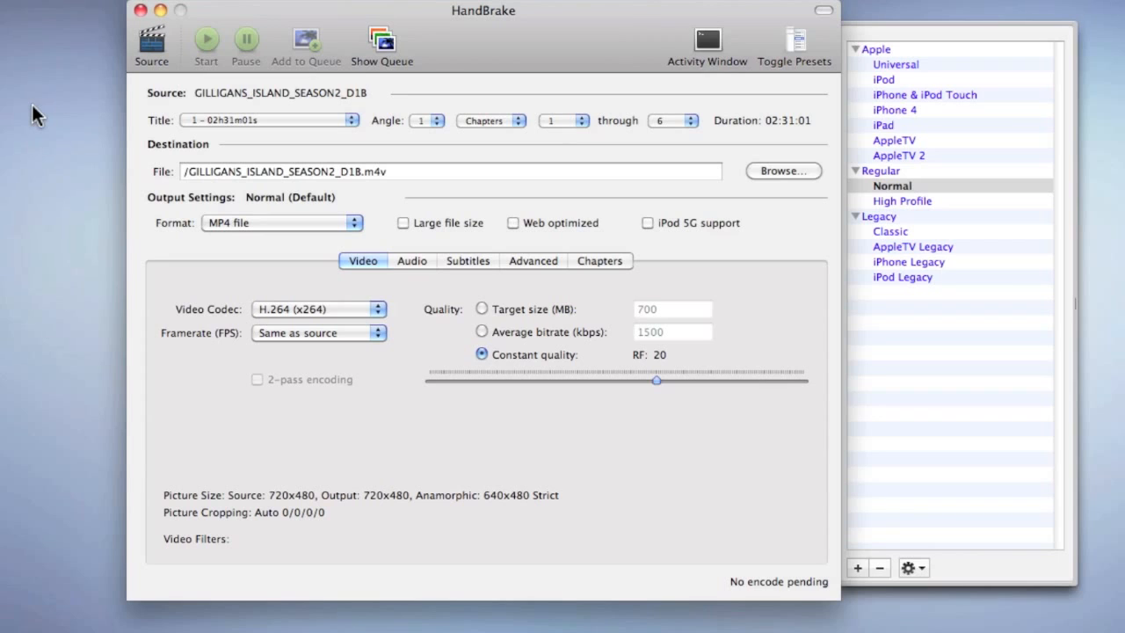
{"action": "mouse_move", "coordinate": [941, 67]}
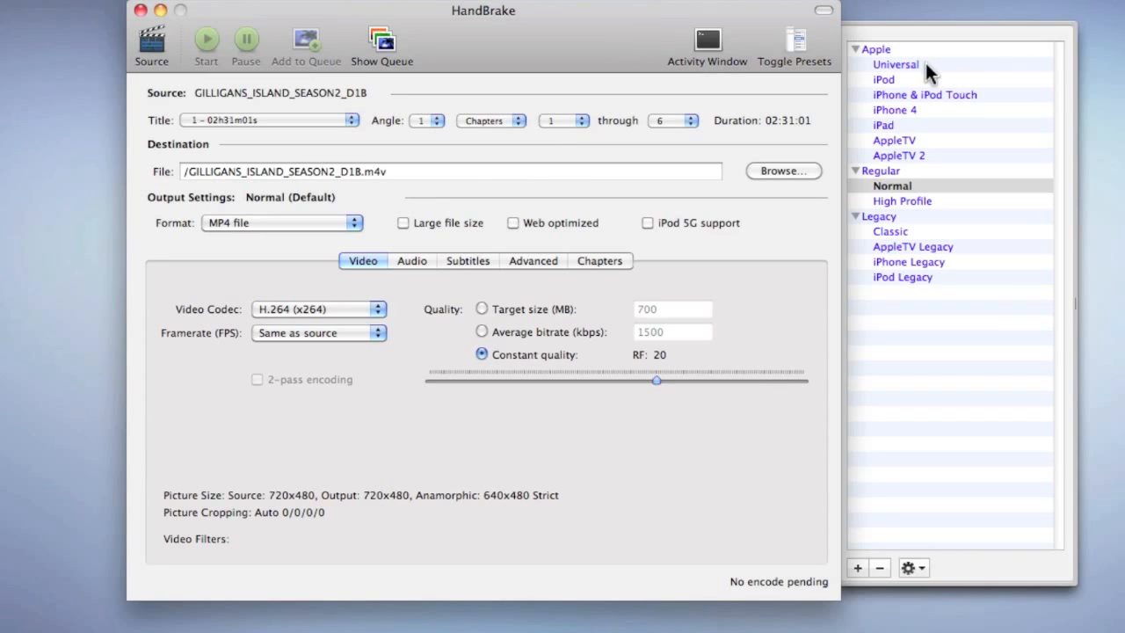
{"action": "mouse_move", "coordinate": [840, 79]}
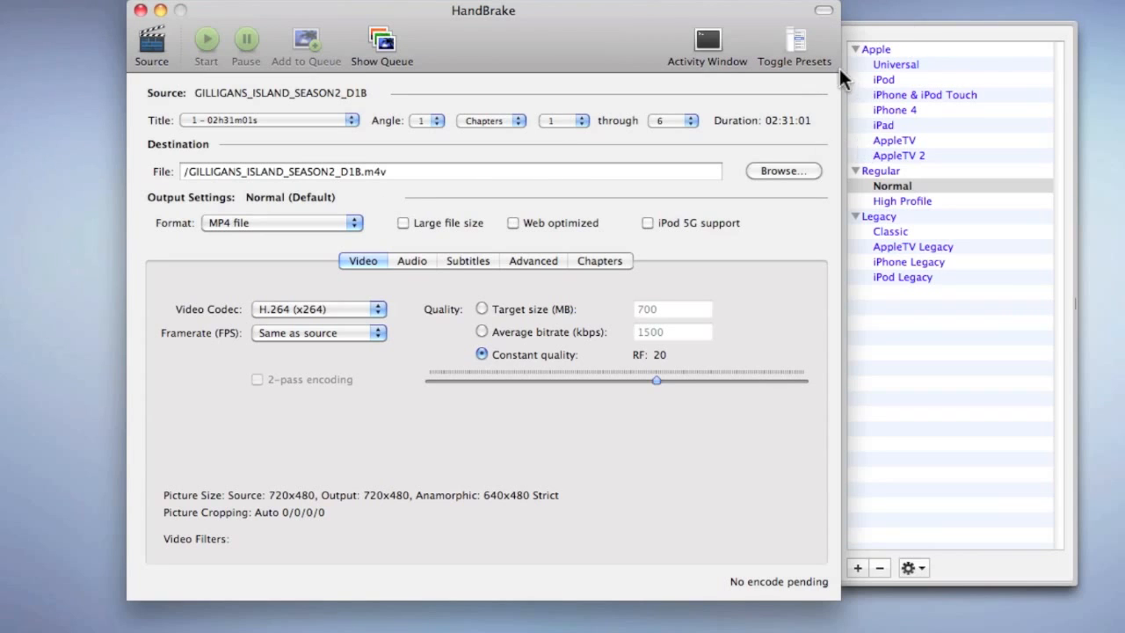
{"action": "mouse_move", "coordinate": [905, 69]}
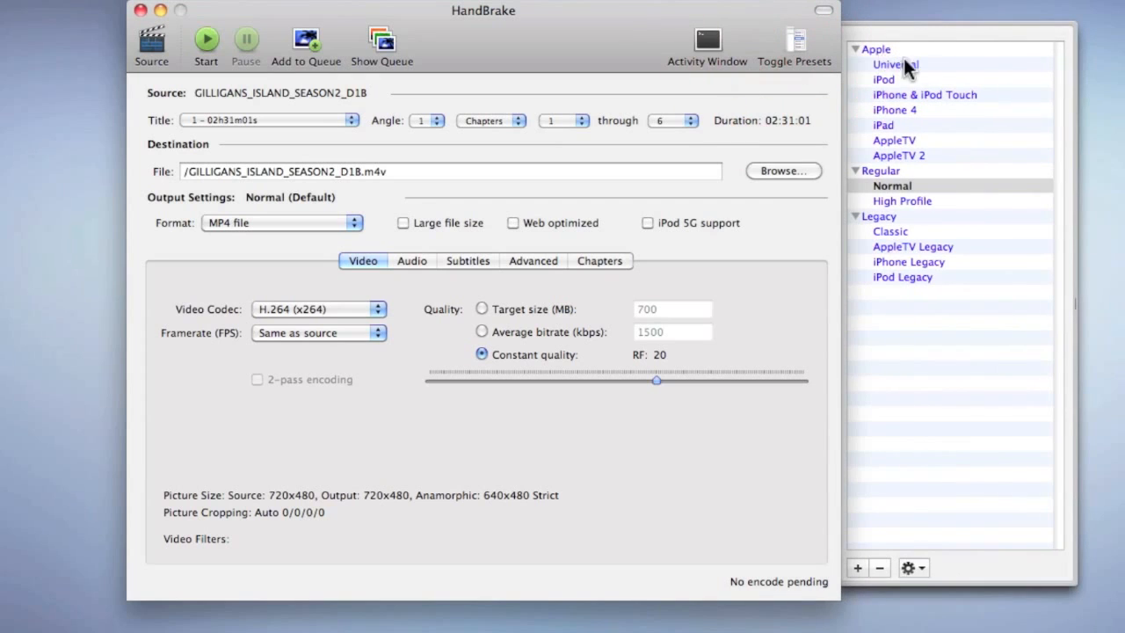
{"action": "mouse_move", "coordinate": [898, 79]}
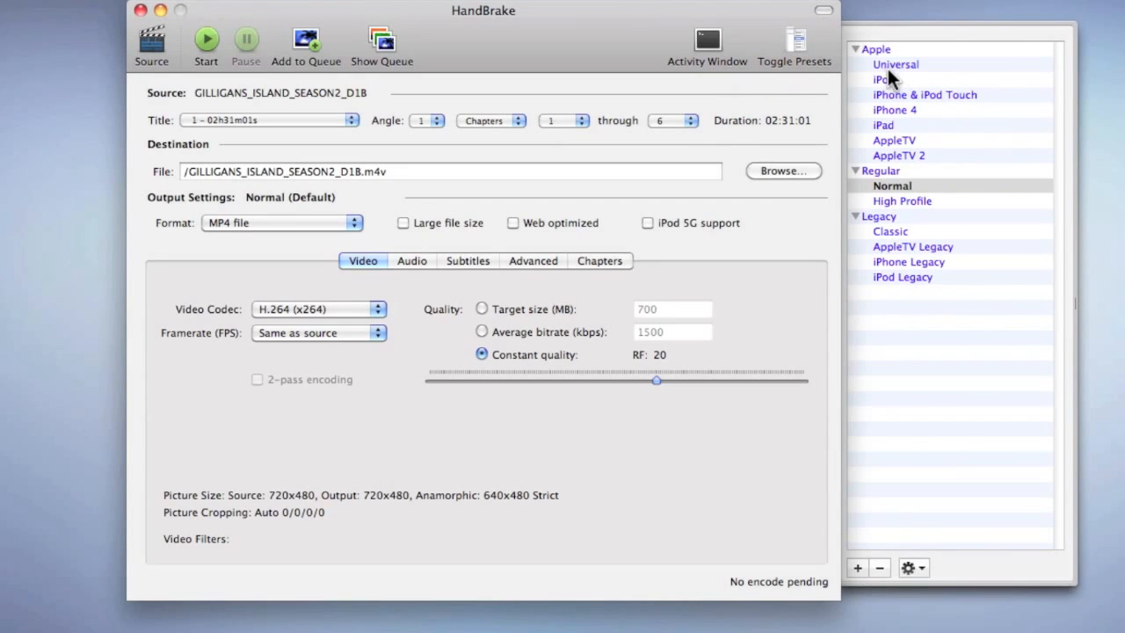
{"action": "mouse_move", "coordinate": [899, 130]}
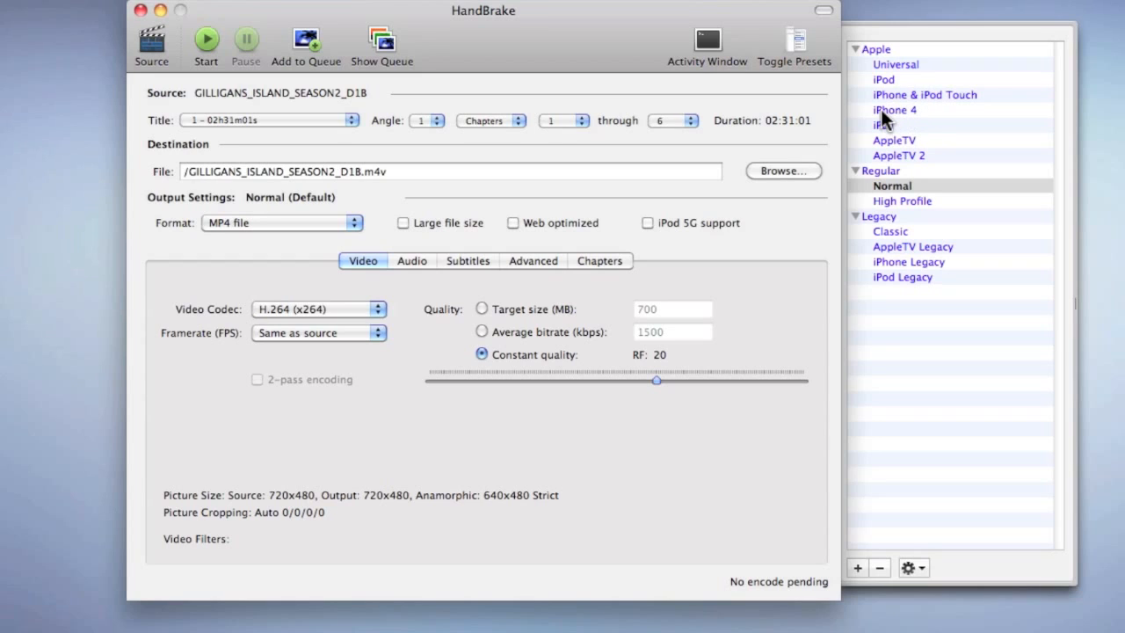
{"action": "mouse_move", "coordinate": [896, 120]}
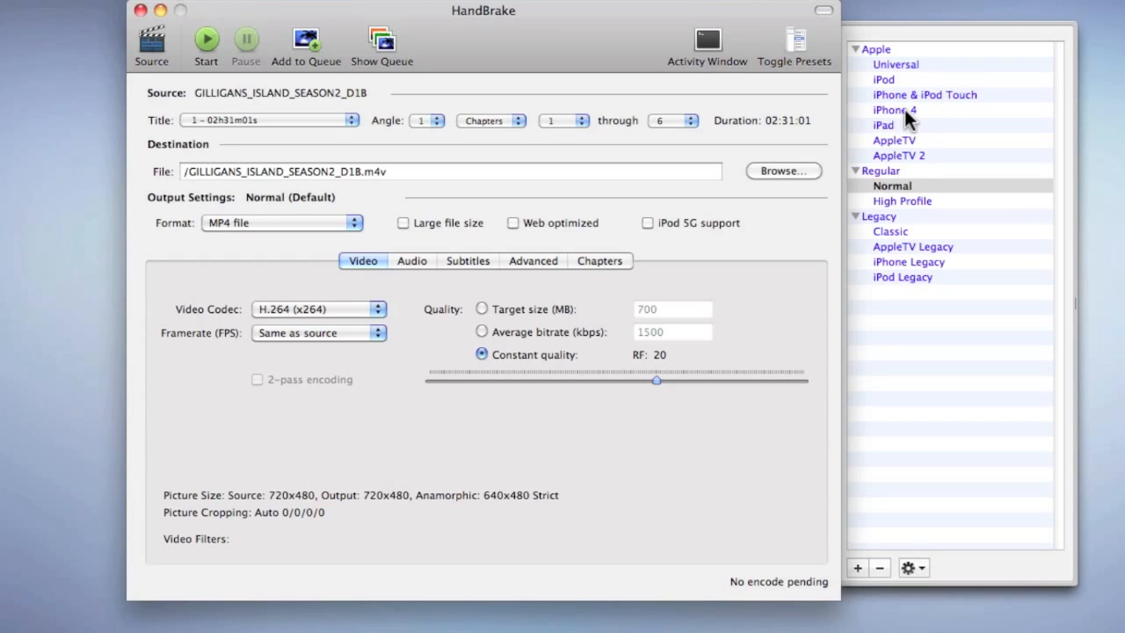
{"action": "mouse_move", "coordinate": [899, 137]}
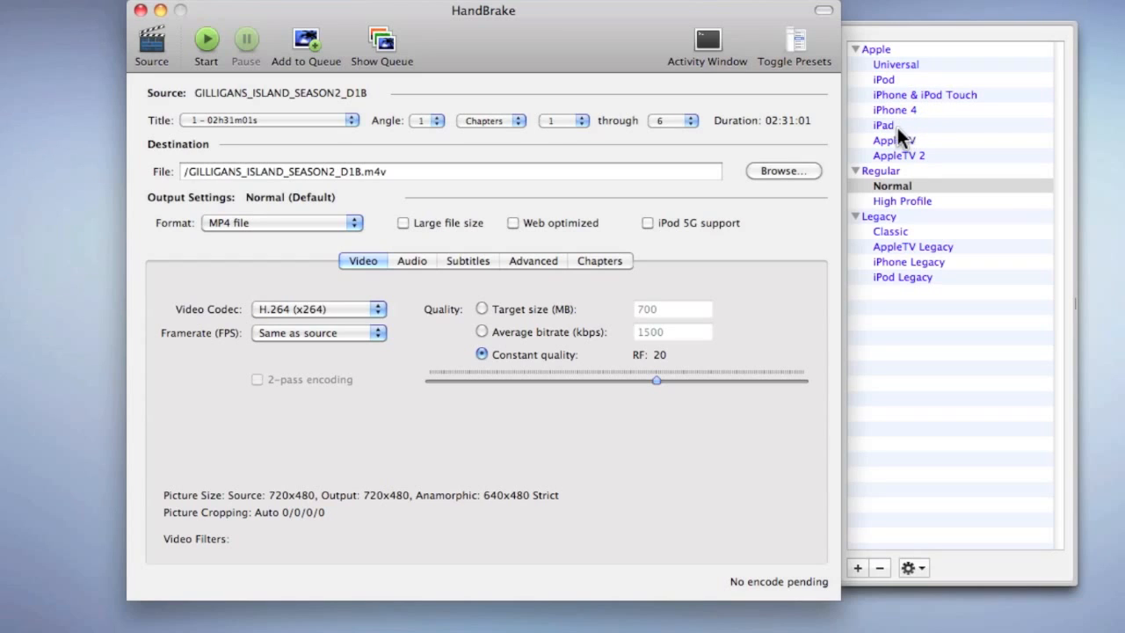
{"action": "mouse_move", "coordinate": [895, 132]}
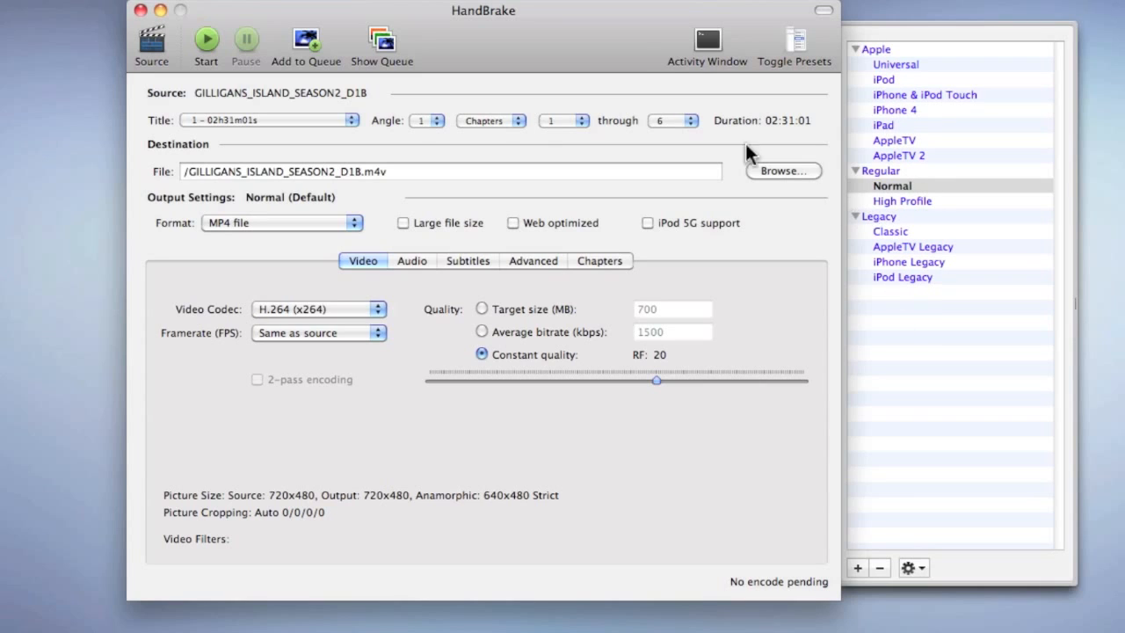
{"action": "mouse_move", "coordinate": [605, 49]}
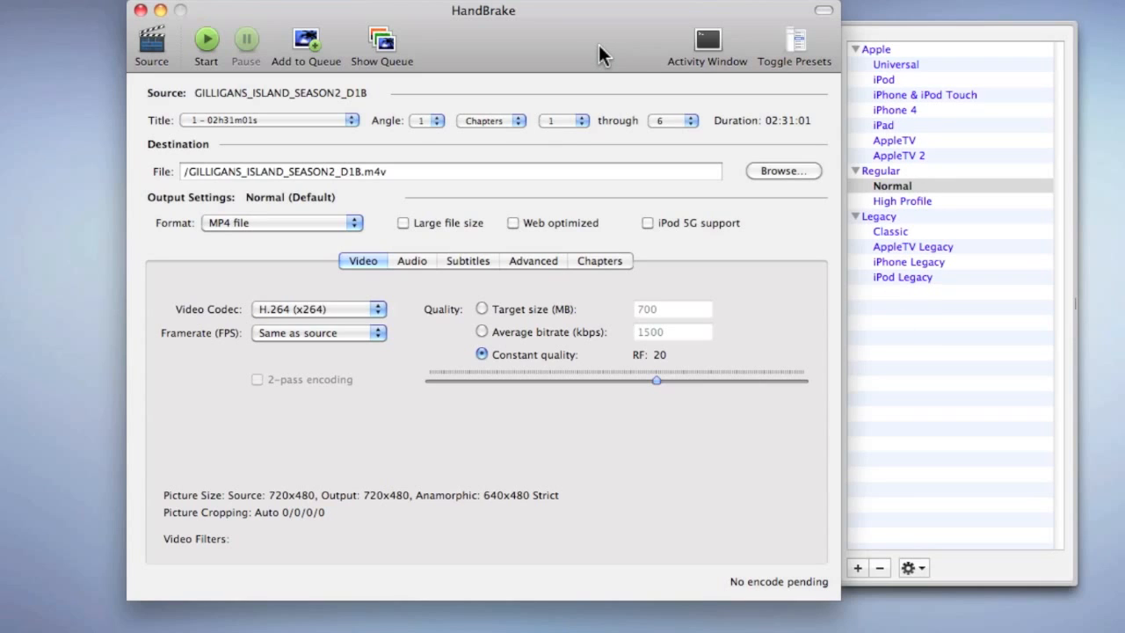
Hide the presets drawer, leaving the main window with Normal still applied.
{"action": "left_click", "coordinate": [794, 42]}
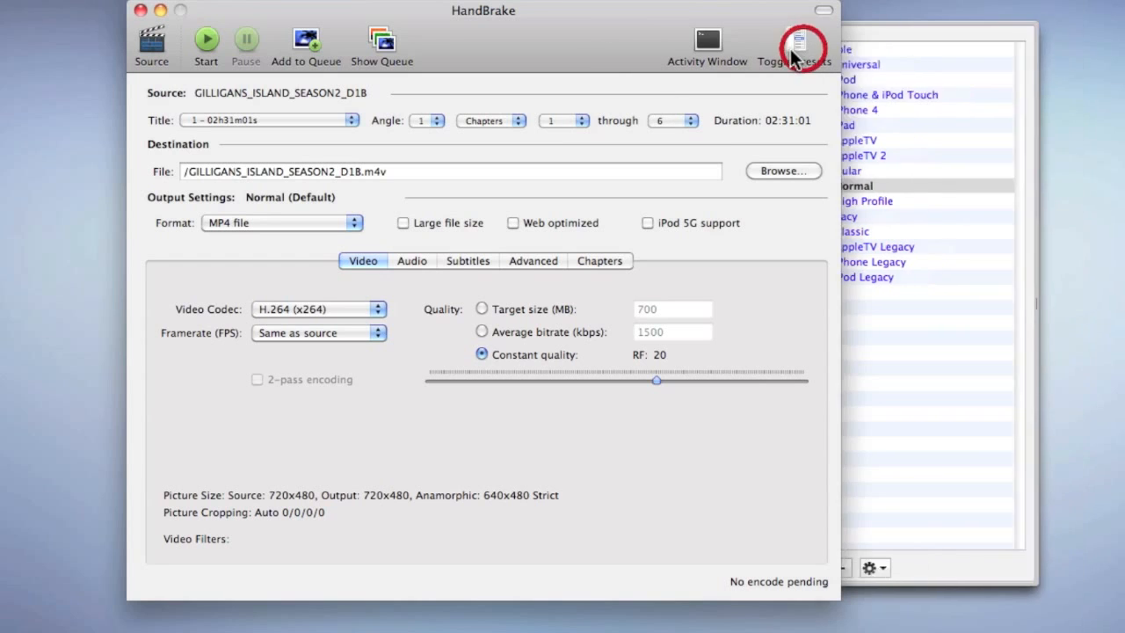
{"action": "left_click", "coordinate": [800, 38]}
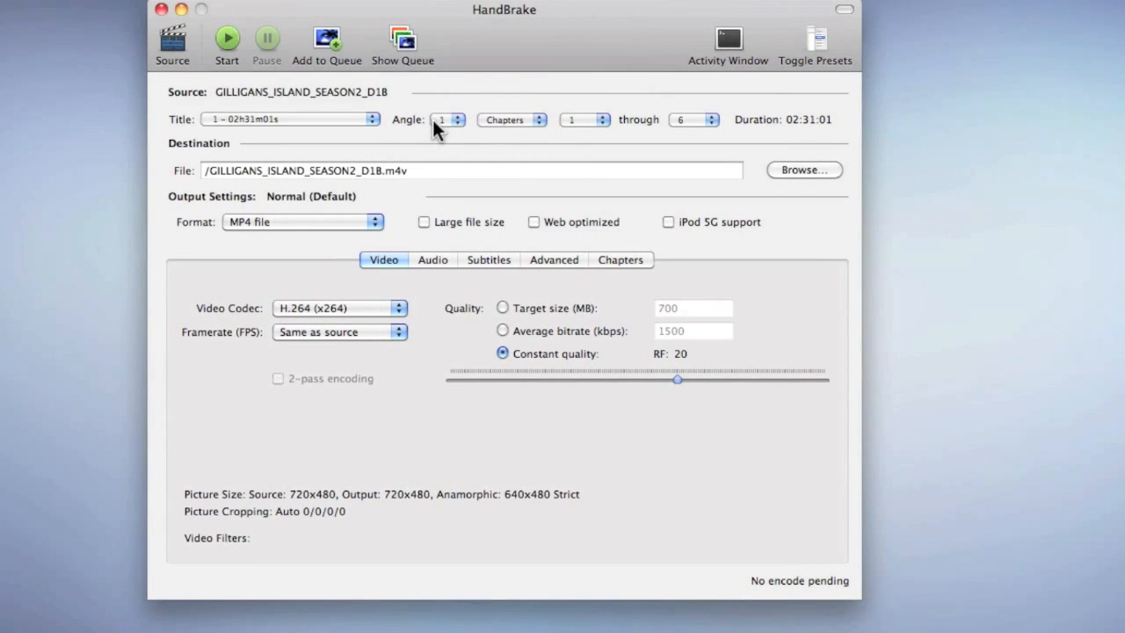
{"action": "mouse_move", "coordinate": [596, 130]}
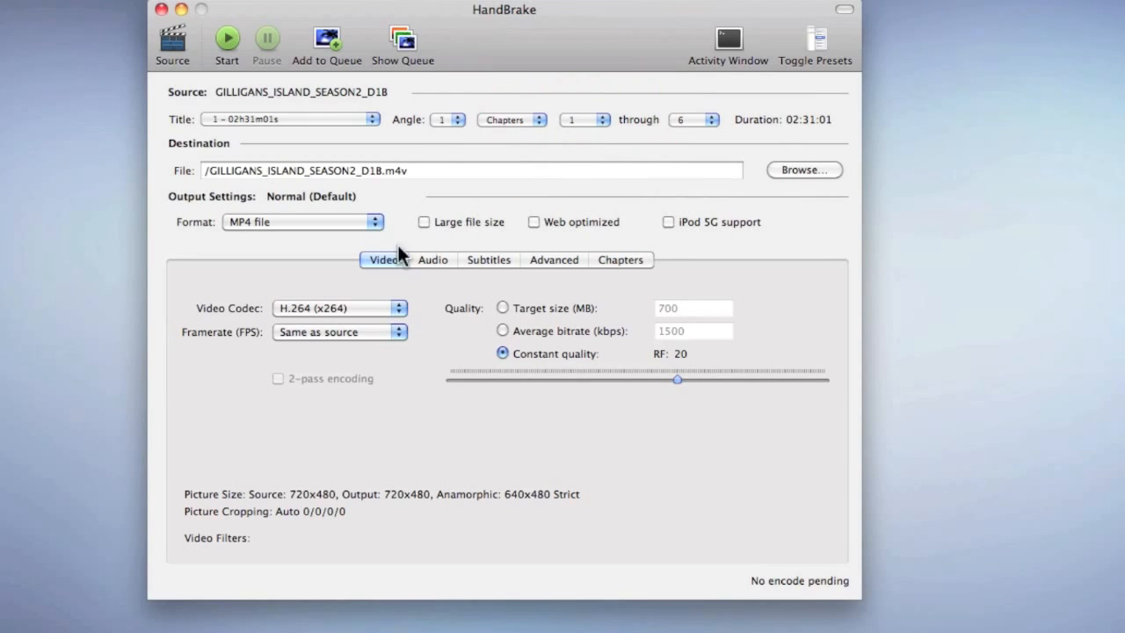
{"action": "mouse_move", "coordinate": [563, 190]}
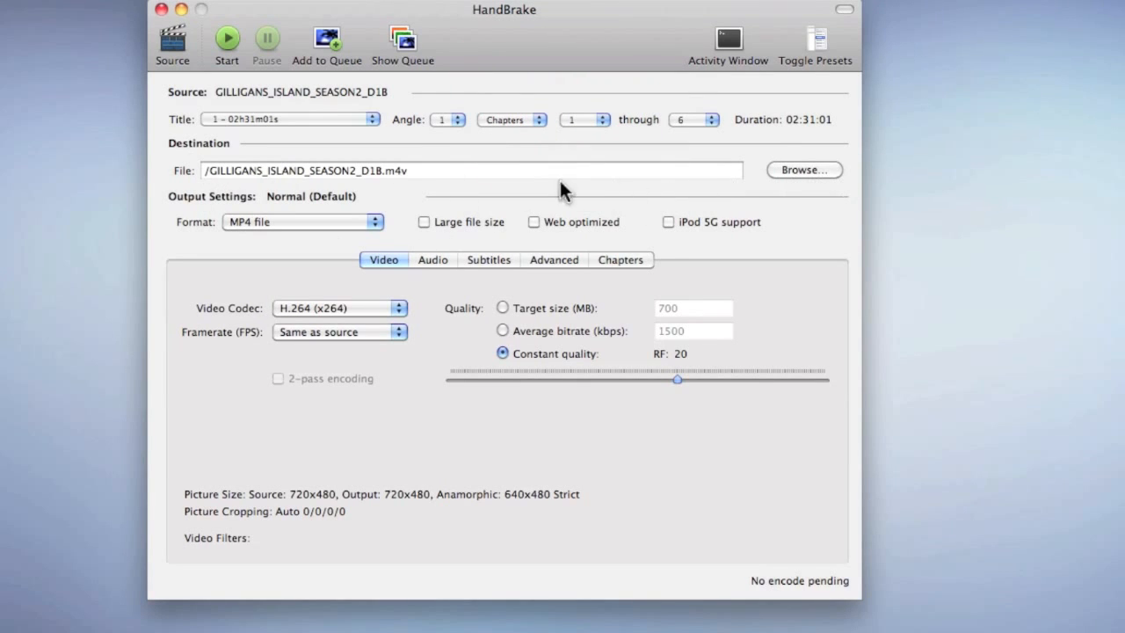
{"action": "mouse_move", "coordinate": [218, 204]}
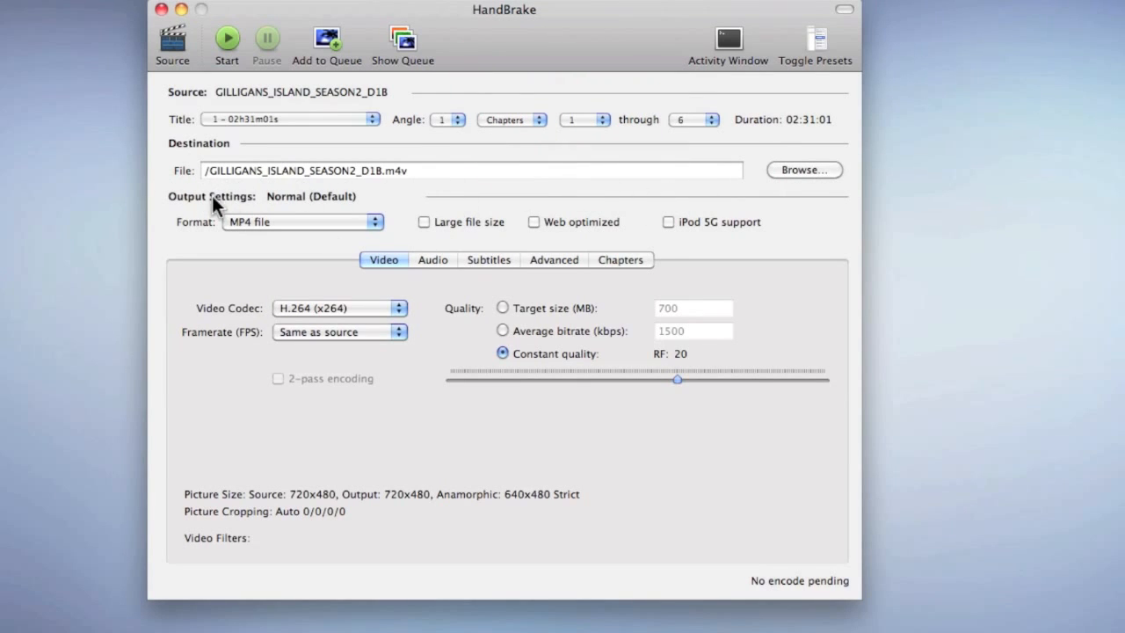
{"action": "mouse_move", "coordinate": [401, 195]}
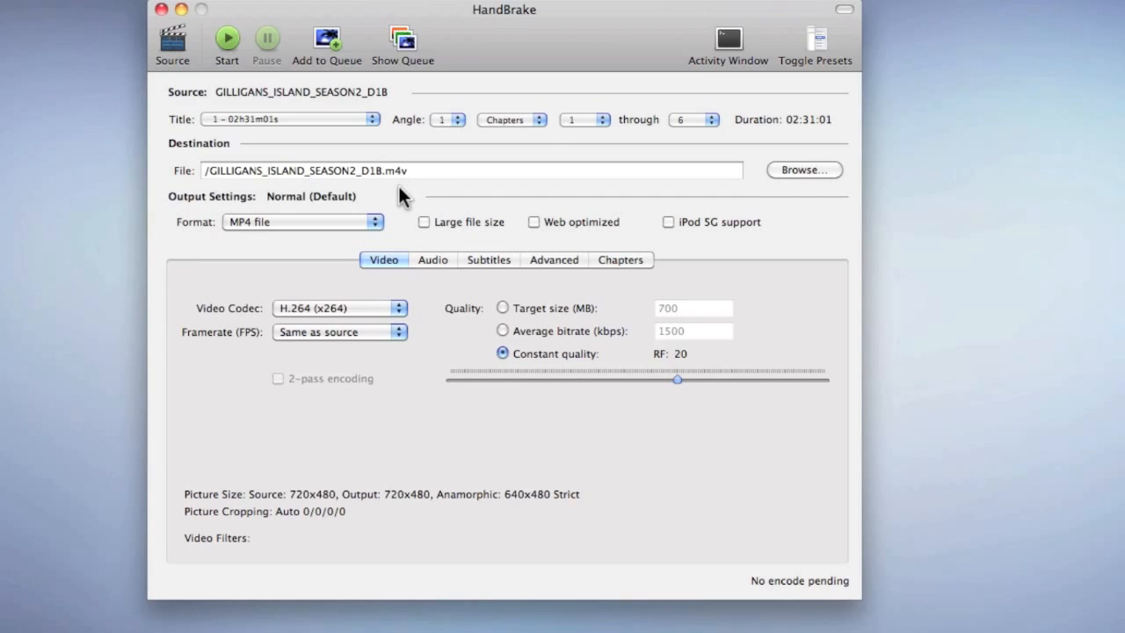
{"action": "mouse_move", "coordinate": [242, 255]}
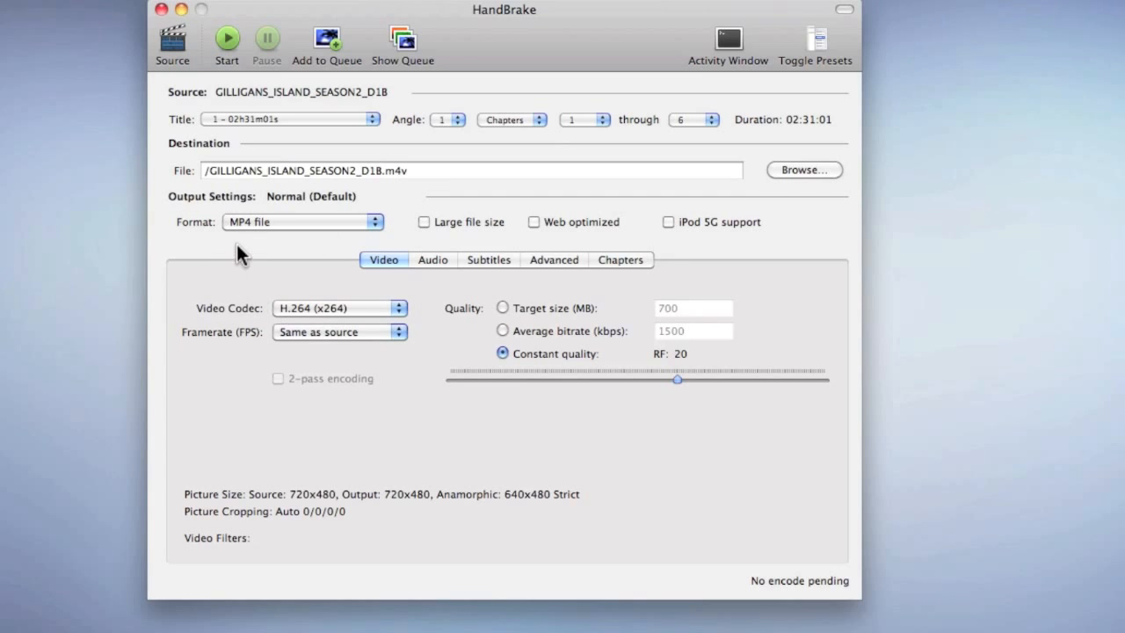
{"action": "left_click", "coordinate": [303, 221]}
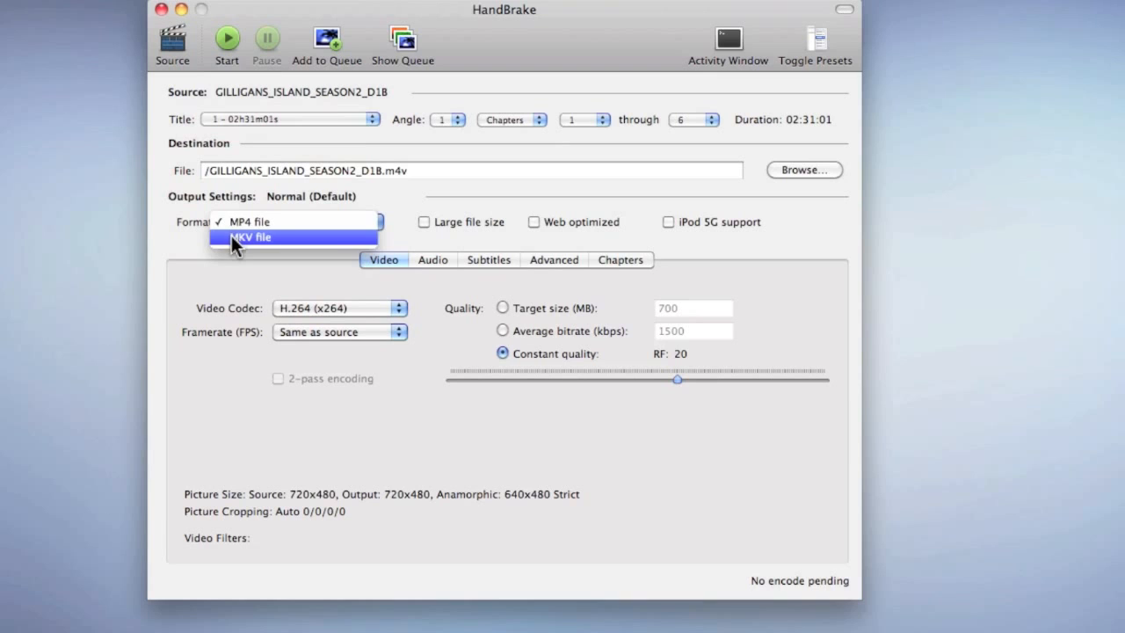
{"action": "mouse_move", "coordinate": [227, 225]}
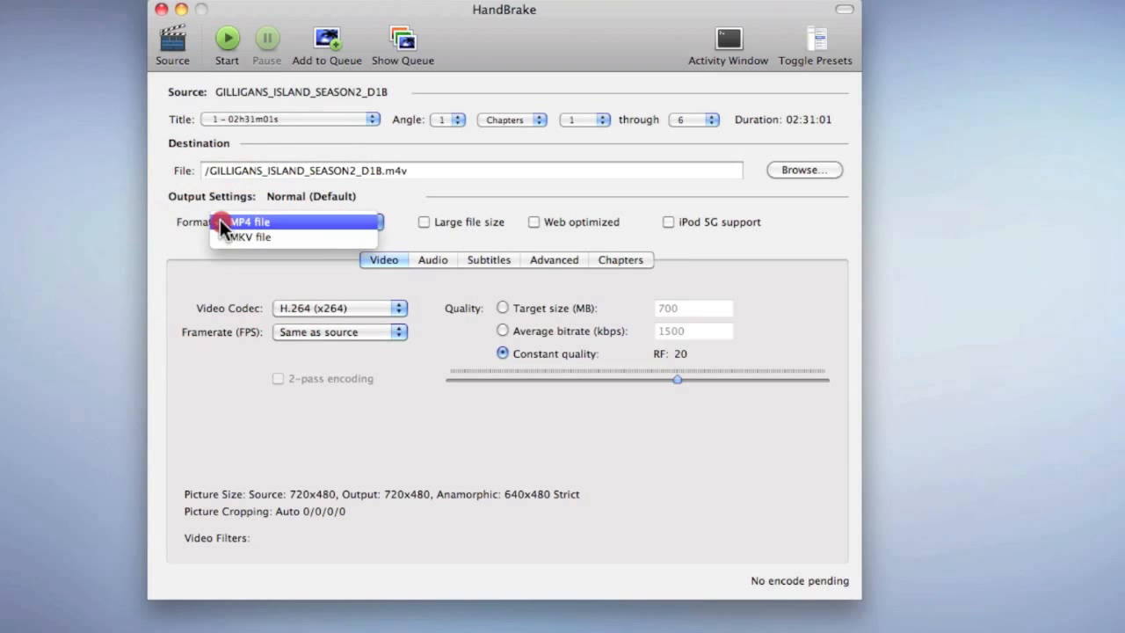
{"action": "left_click", "coordinate": [254, 221]}
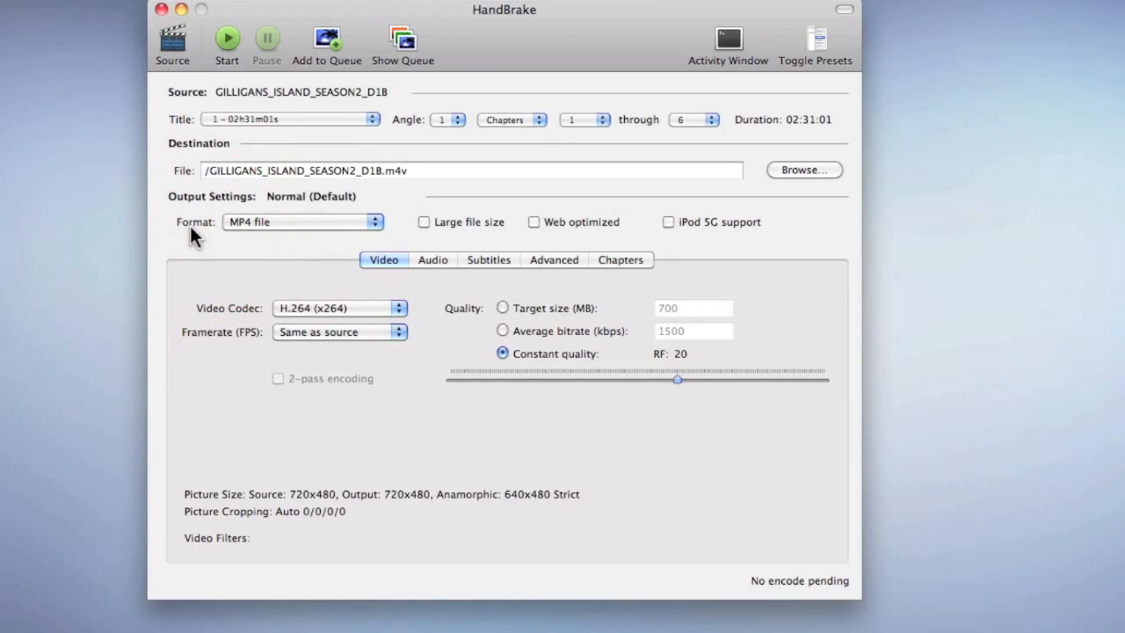
{"action": "mouse_move", "coordinate": [415, 237]}
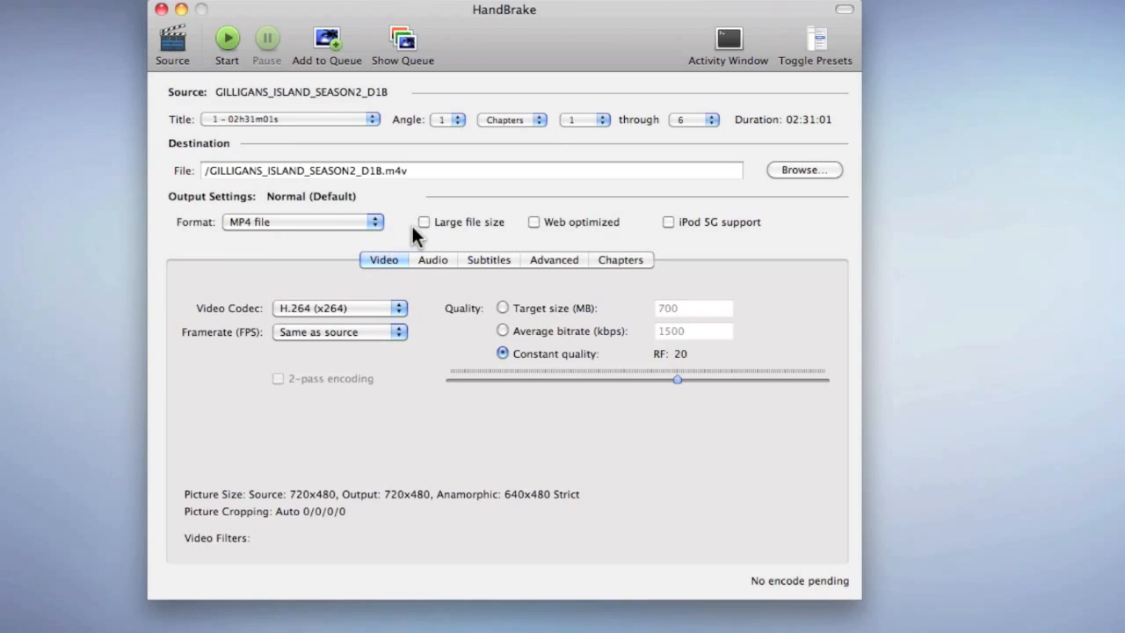
{"action": "mouse_move", "coordinate": [659, 235]}
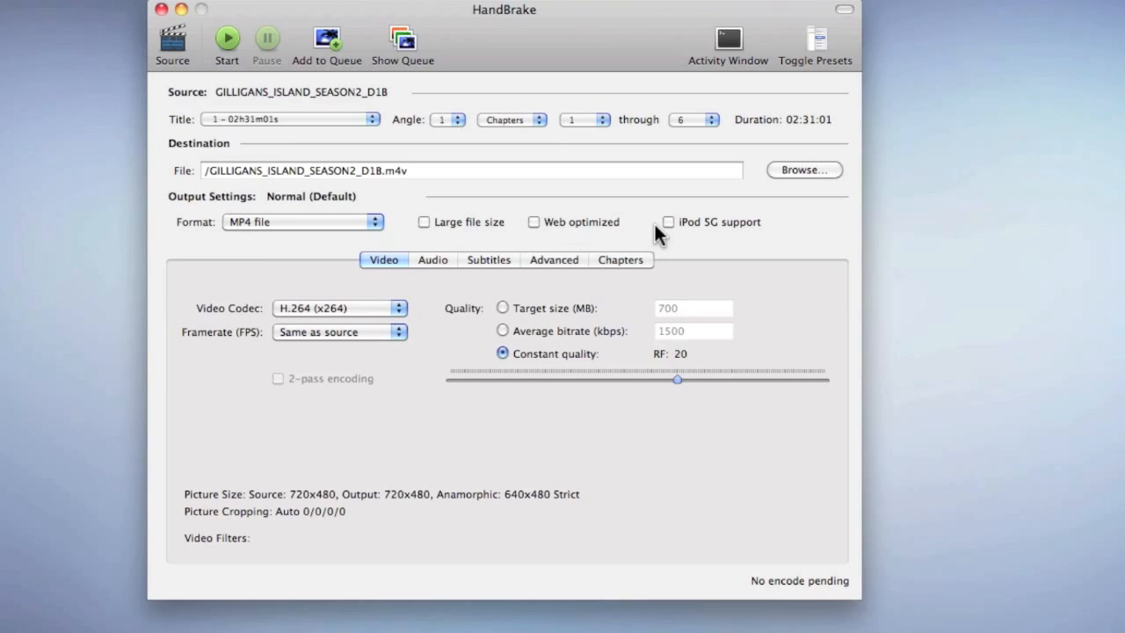
{"action": "mouse_move", "coordinate": [455, 232]}
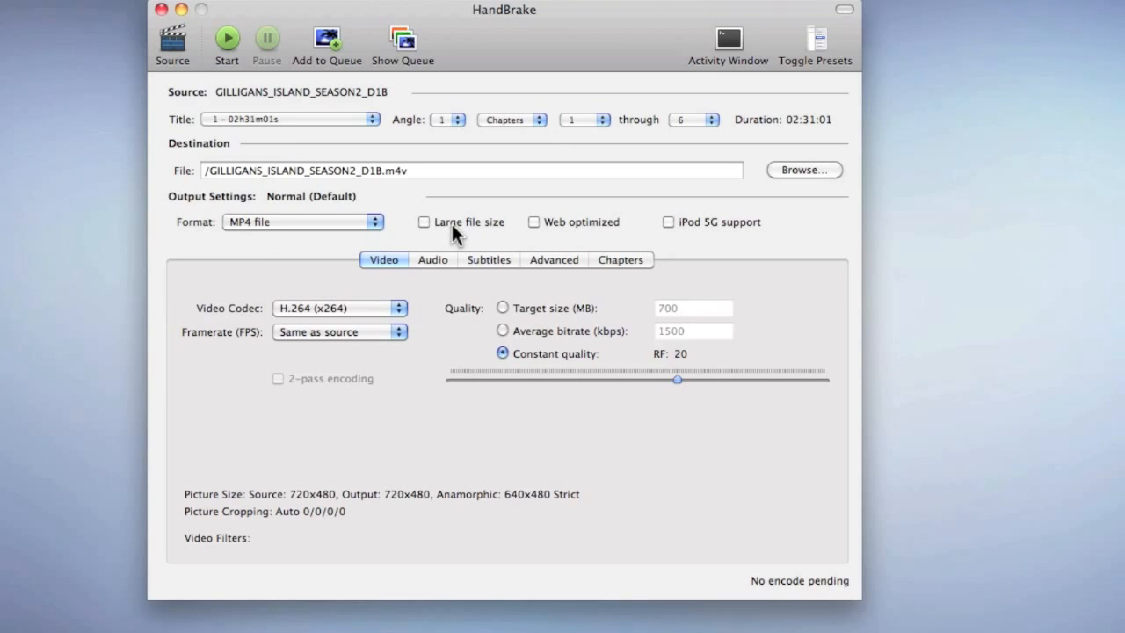
{"action": "left_click", "coordinate": [337, 308]}
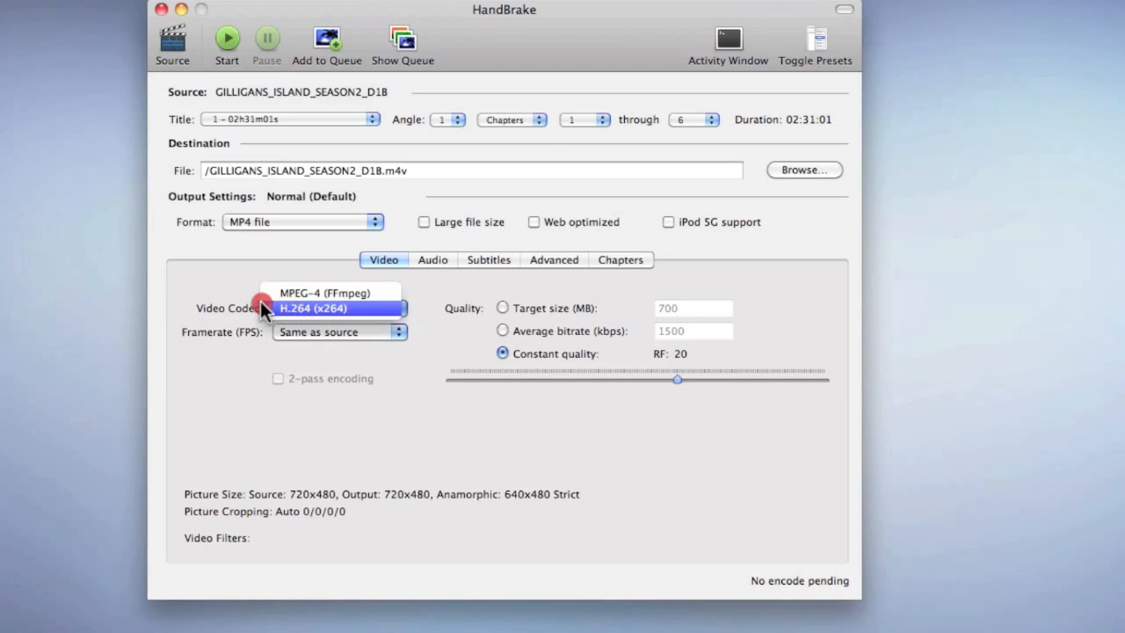
{"action": "left_click", "coordinate": [337, 307]}
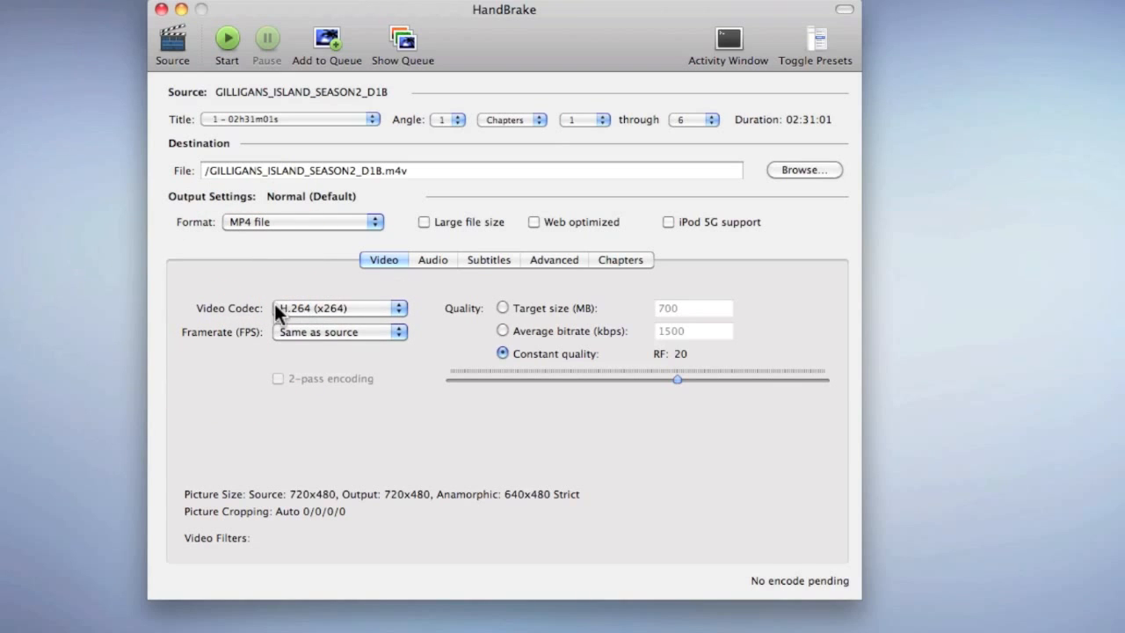
{"action": "left_click", "coordinate": [337, 308]}
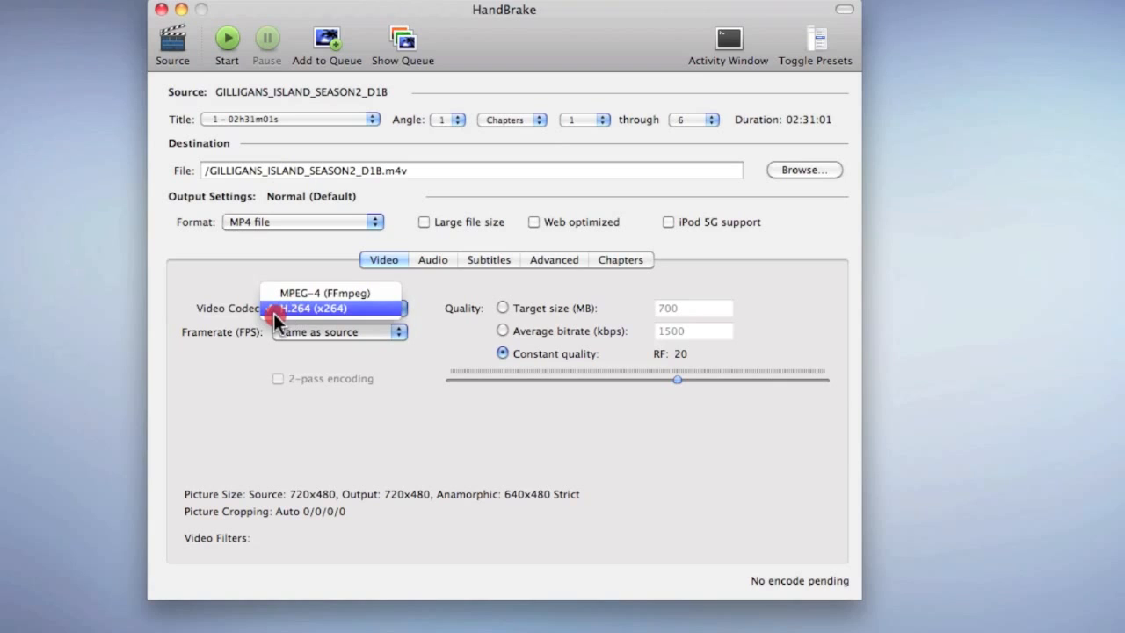
{"action": "left_click", "coordinate": [332, 308]}
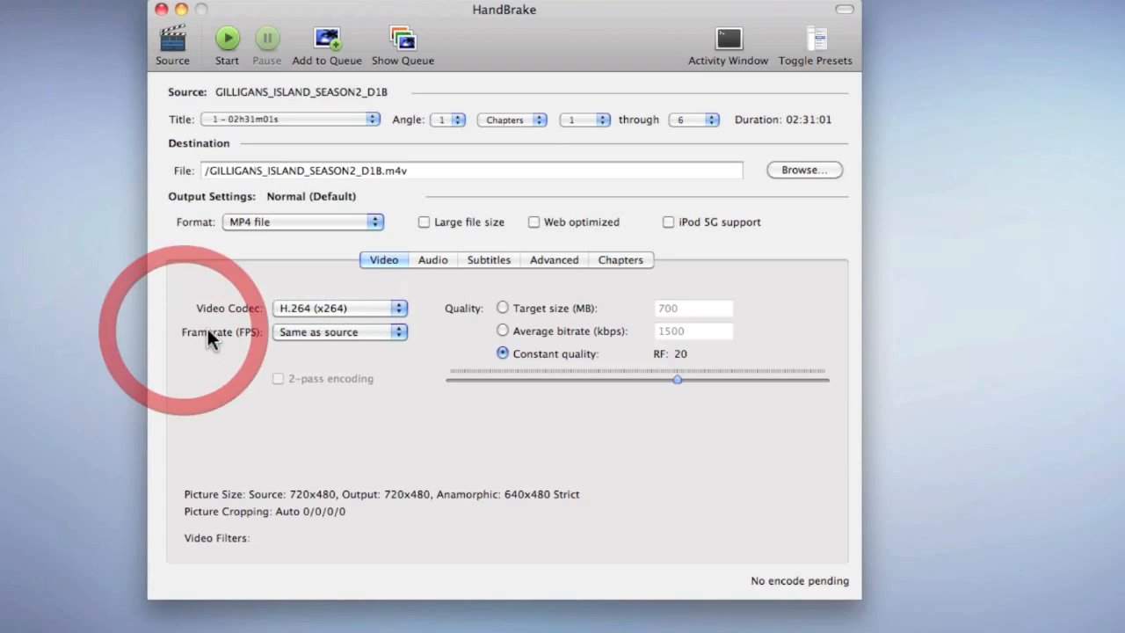
{"action": "left_click", "coordinate": [337, 307]}
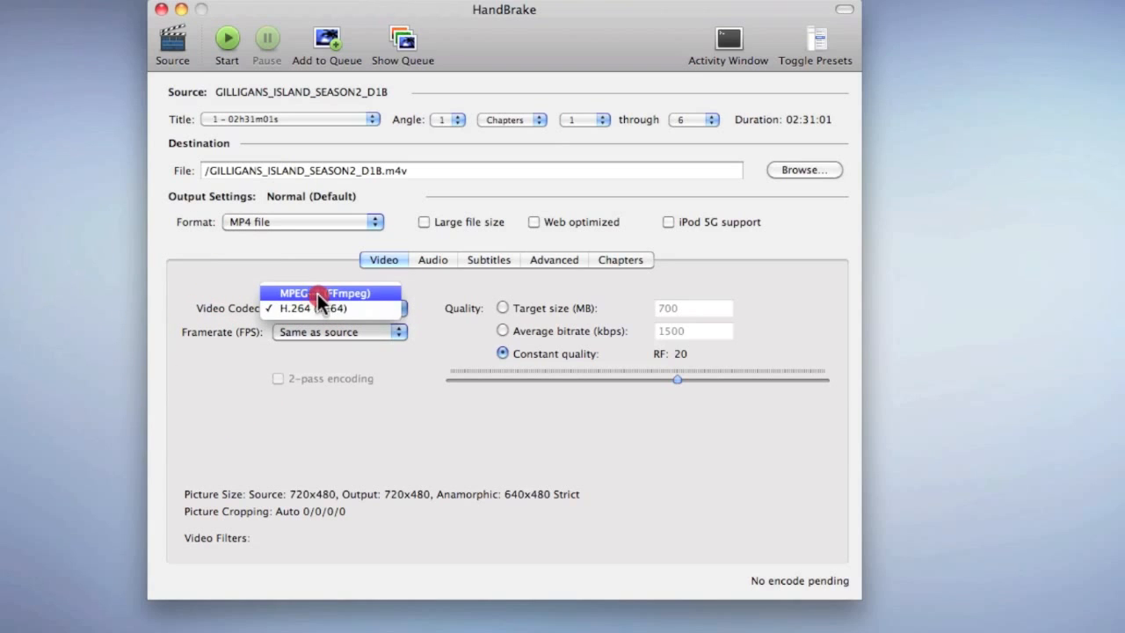
{"action": "left_click", "coordinate": [316, 310]}
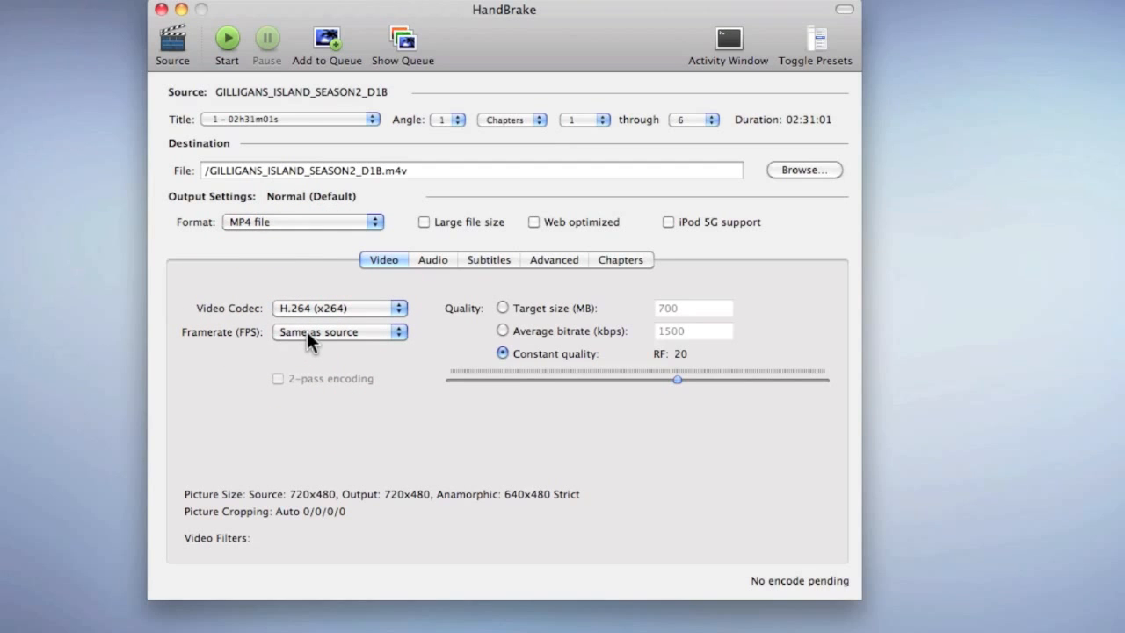
{"action": "left_click", "coordinate": [339, 331]}
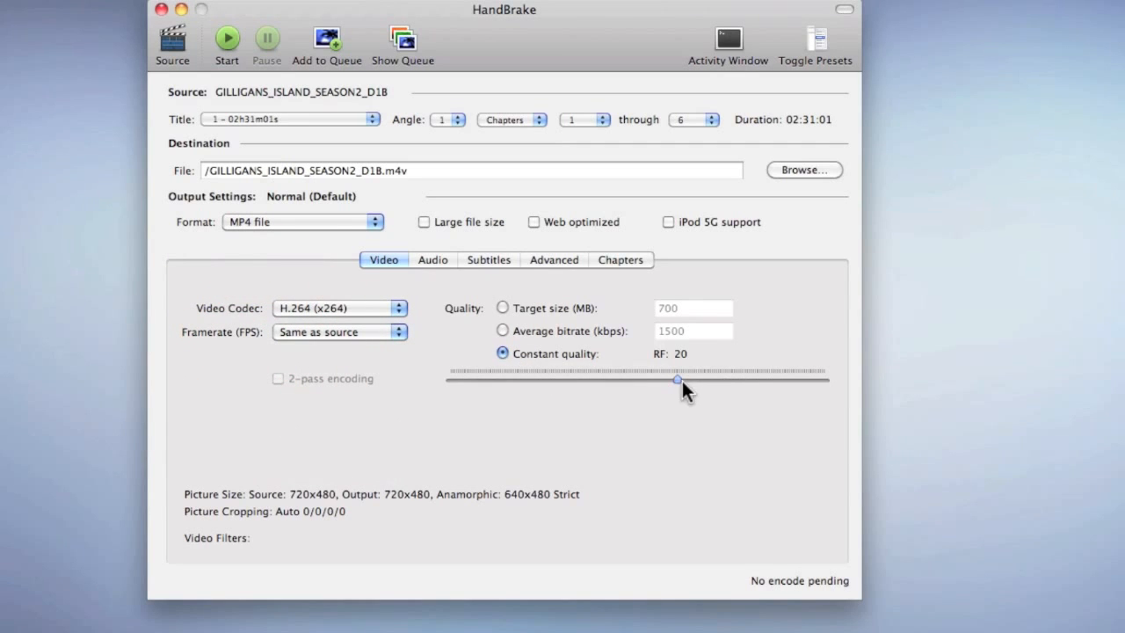
Set constant quality to the maximum RF 0, briefly trying the target-size mode.
{"action": "left_click_drag", "start_coordinate": [677, 380], "coordinate": [513, 383]}
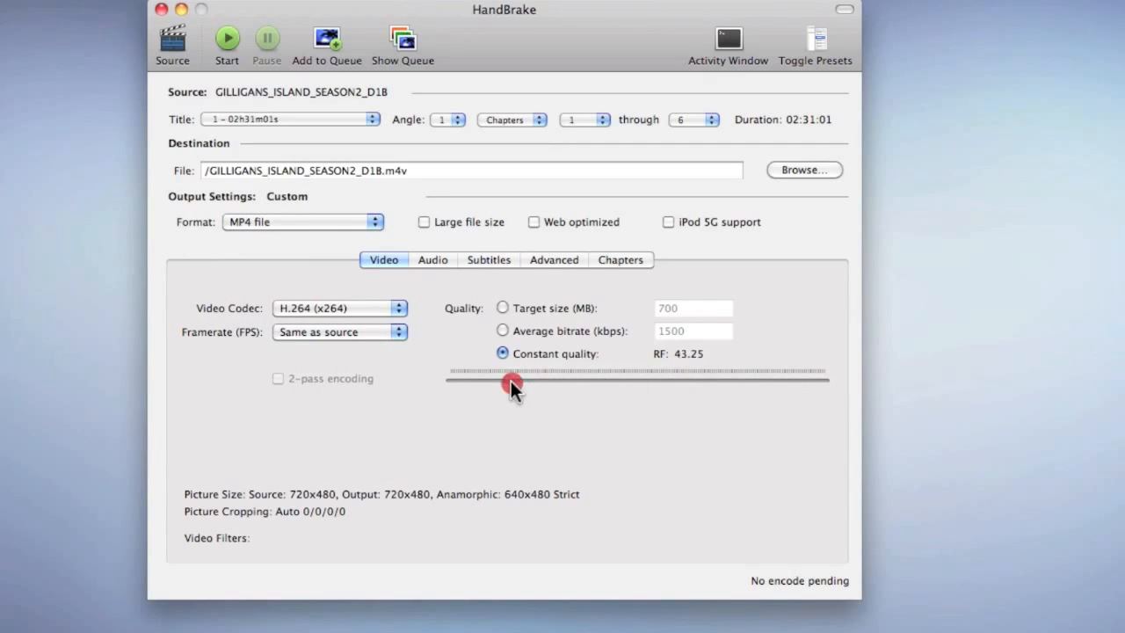
{"action": "left_click_drag", "start_coordinate": [513, 383], "coordinate": [824, 379]}
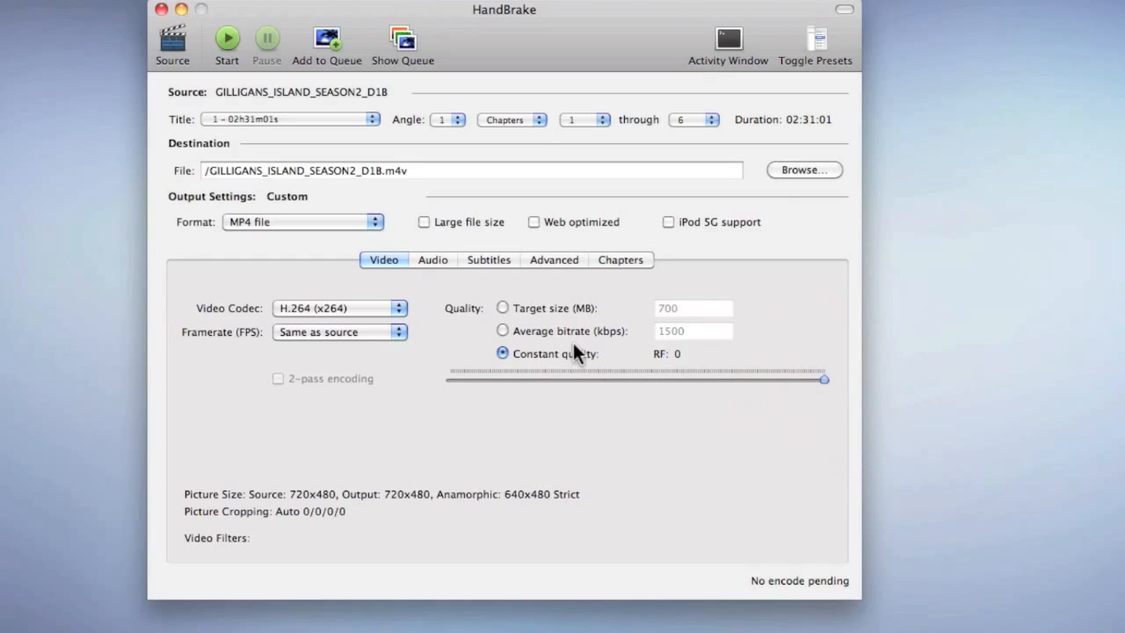
{"action": "left_click", "coordinate": [502, 308]}
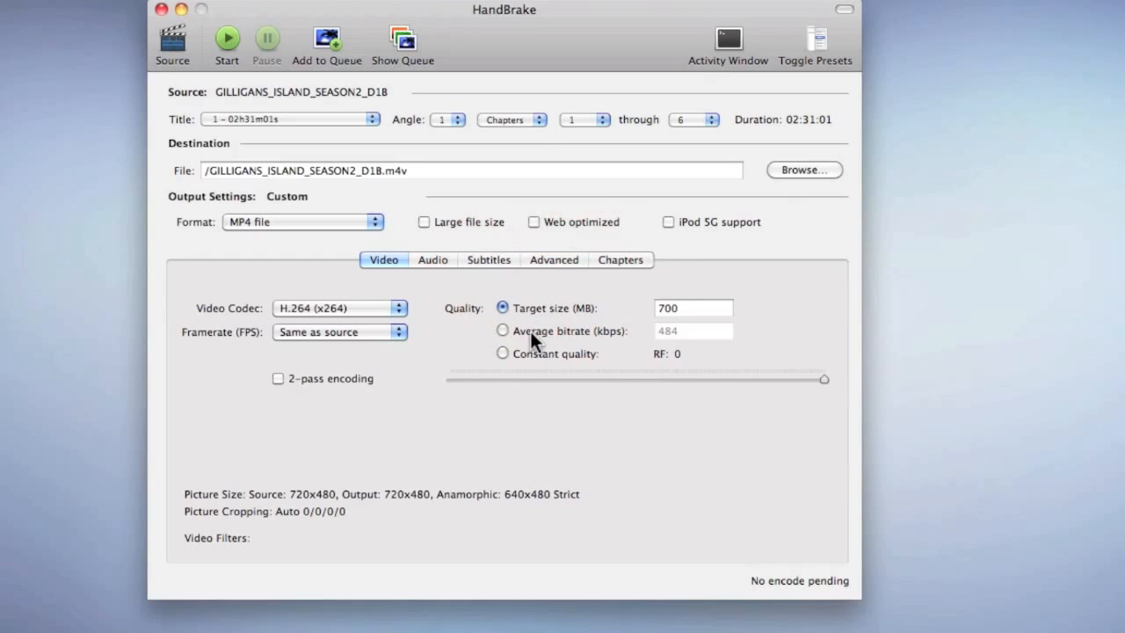
{"action": "left_click", "coordinate": [503, 353]}
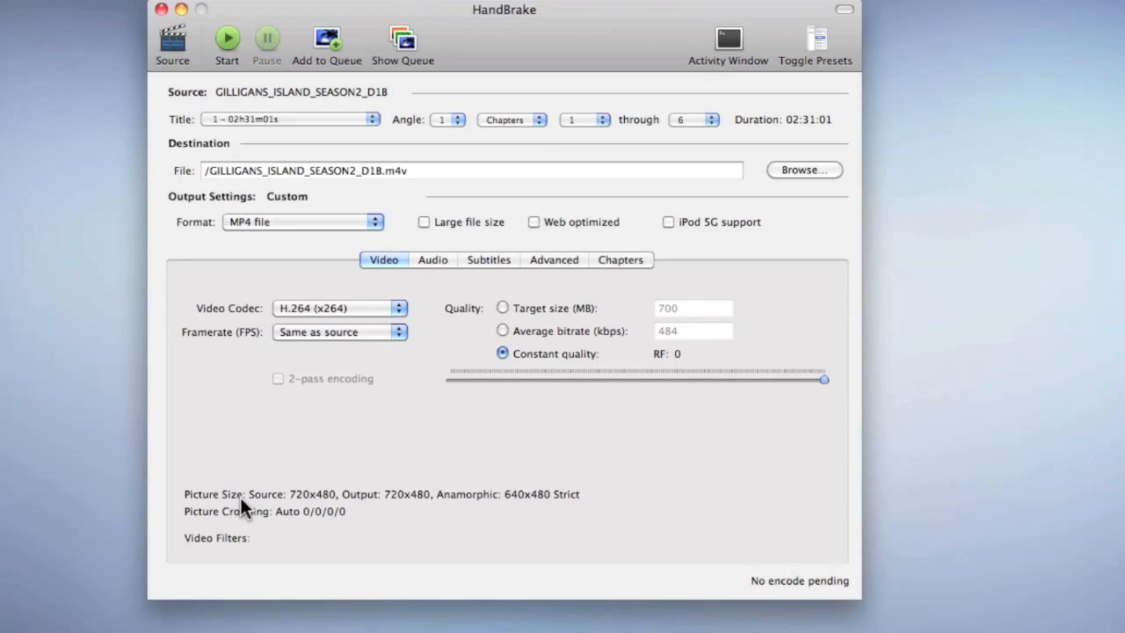
{"action": "mouse_move", "coordinate": [334, 510]}
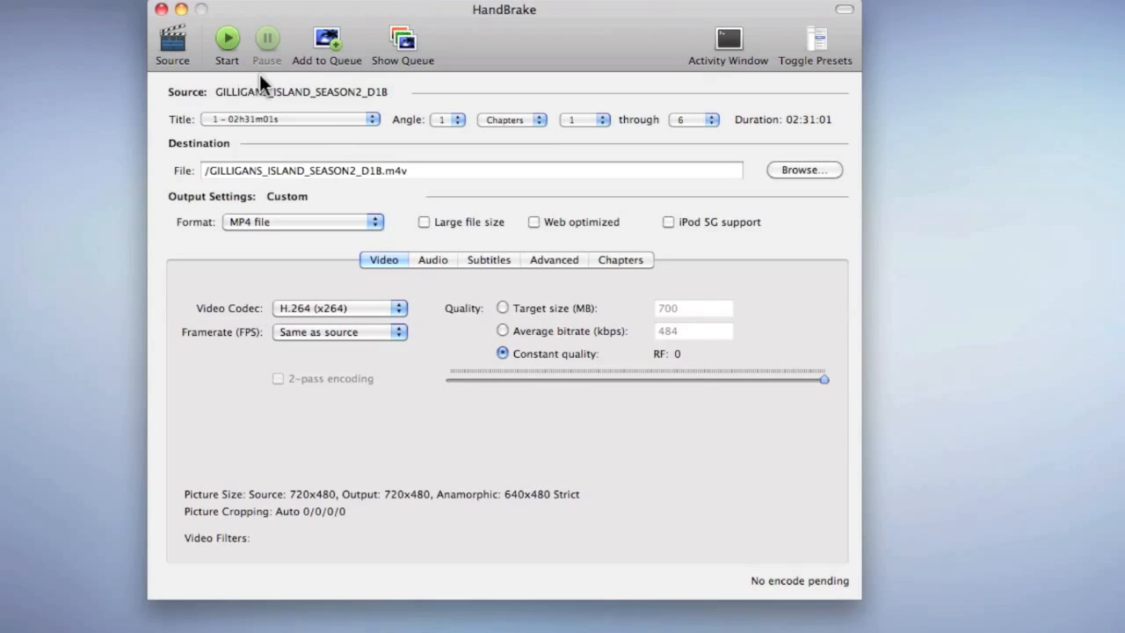
Keep the Gilligan's Island source at MP4, H.264, constant quality RF 0.
{"action": "left_click", "coordinate": [404, 39]}
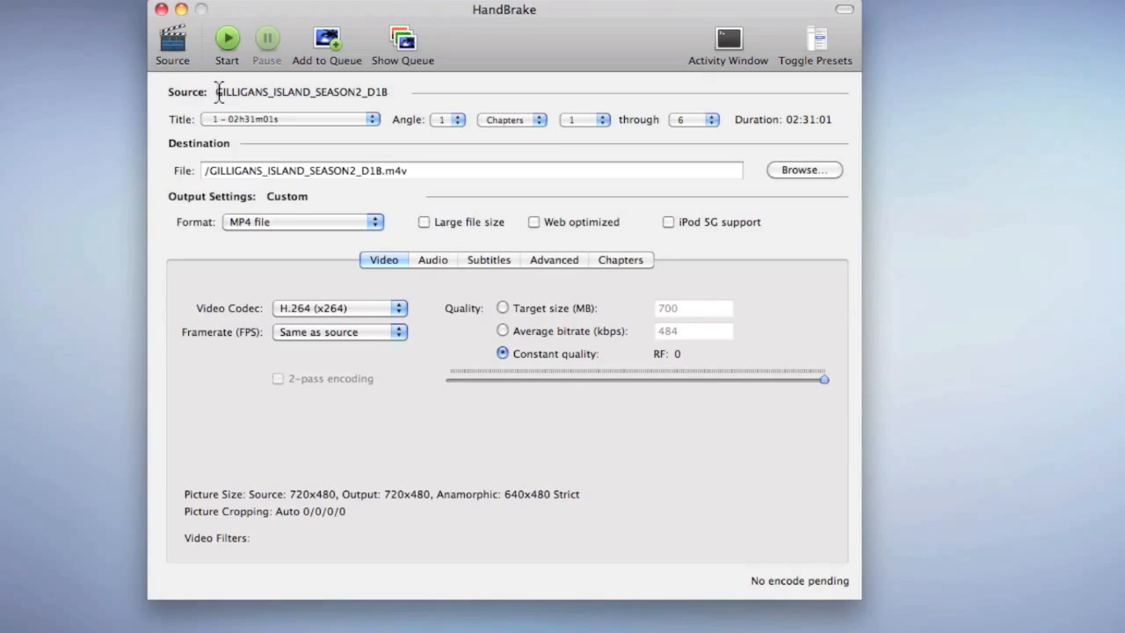
{"action": "mouse_move", "coordinate": [239, 348]}
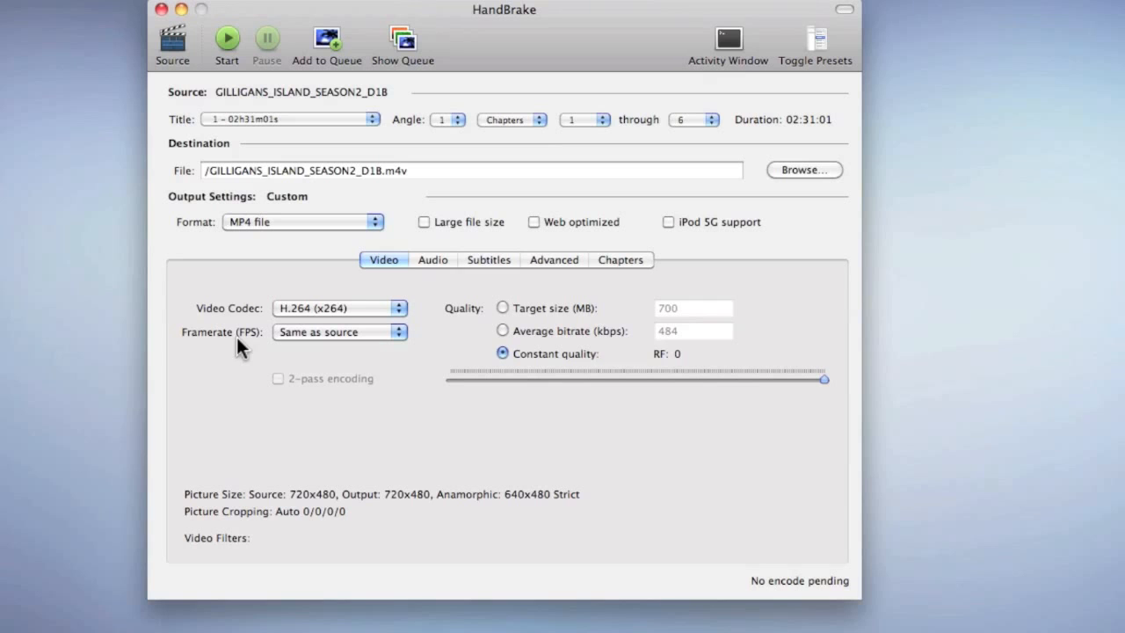
{"action": "mouse_move", "coordinate": [234, 303]}
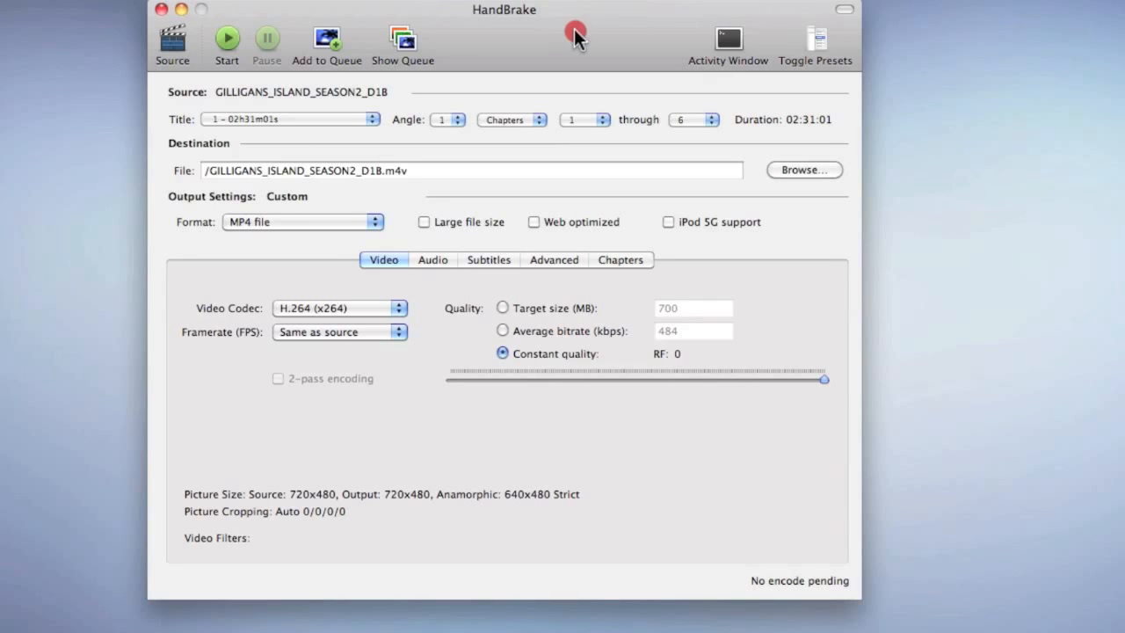
Queue and start the Gilligan's Island encode, then cancel the current encode and stop.
{"action": "left_click", "coordinate": [226, 43]}
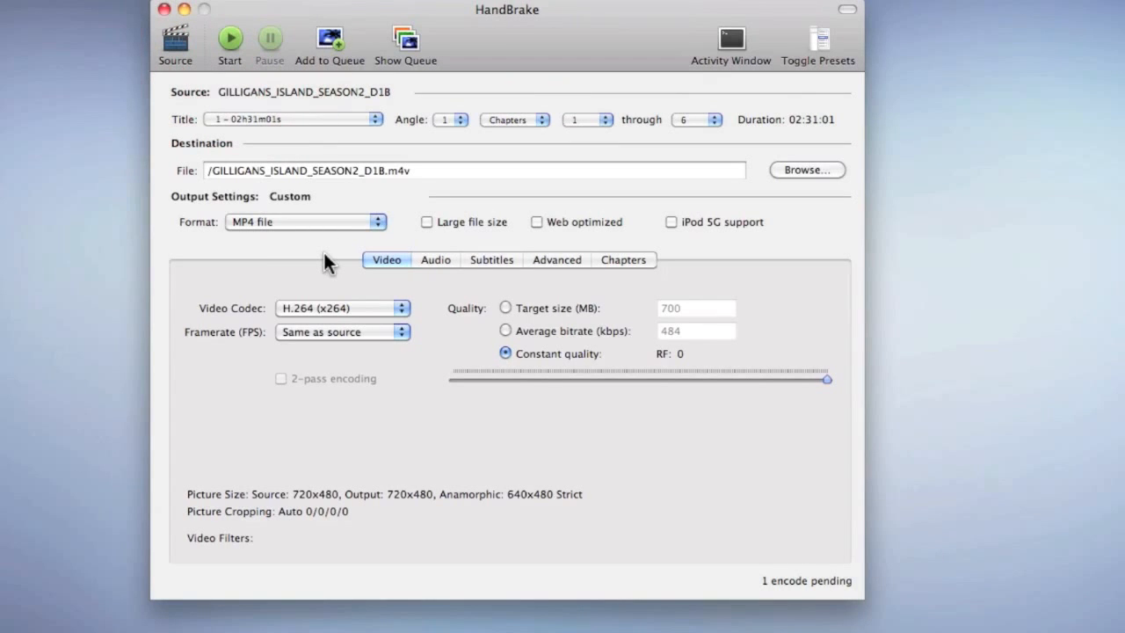
{"action": "mouse_move", "coordinate": [309, 601]}
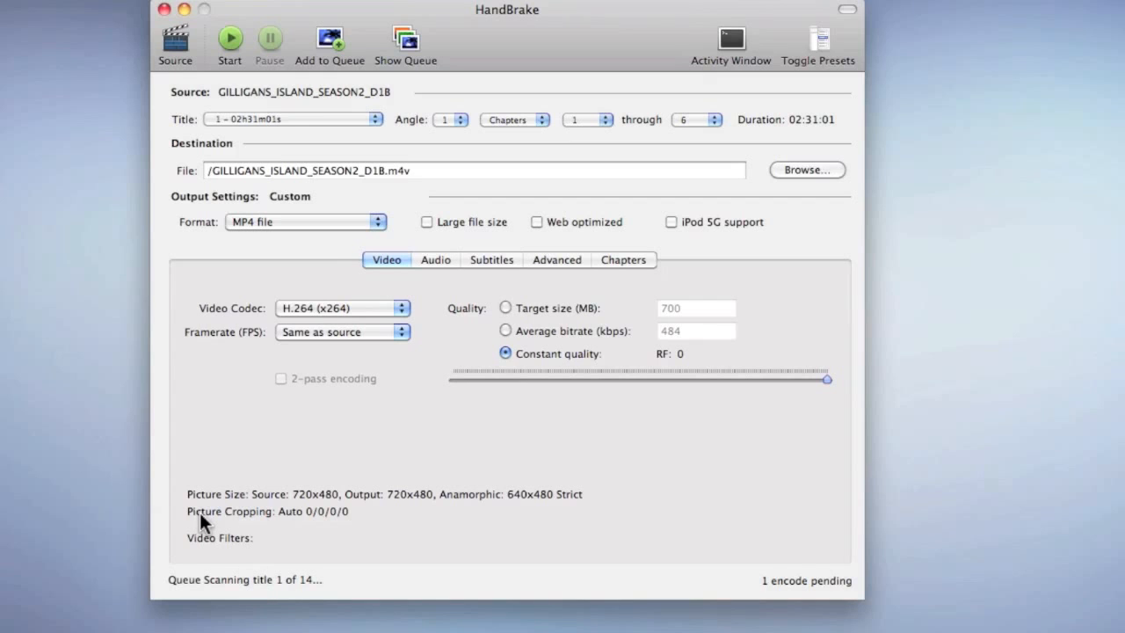
{"action": "left_click", "coordinate": [228, 40]}
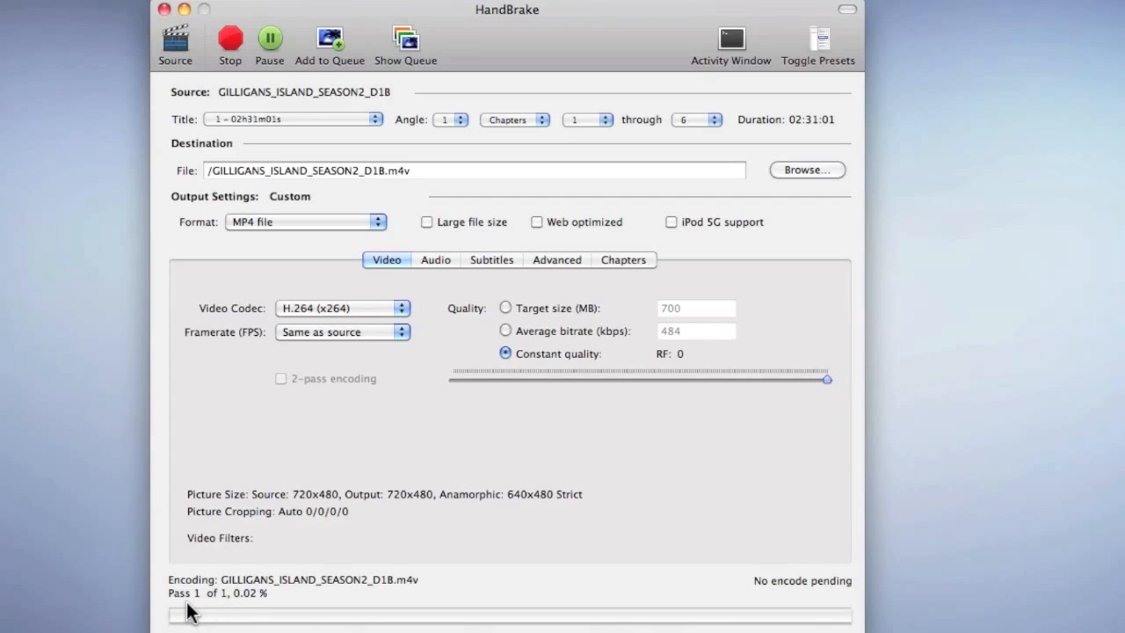
{"action": "mouse_move", "coordinate": [207, 624]}
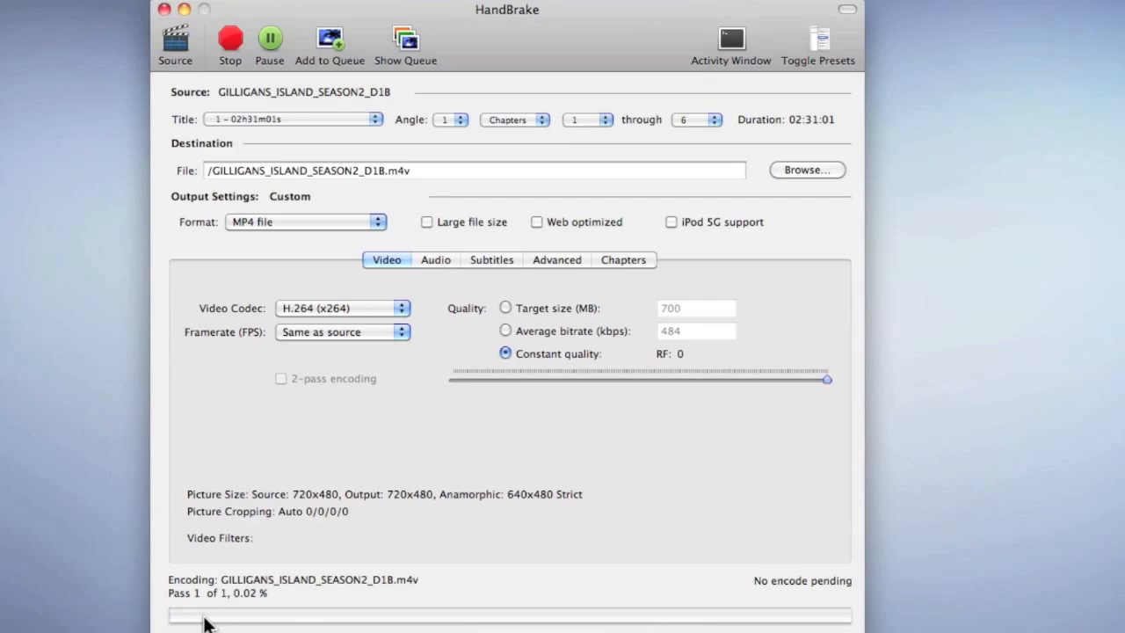
{"action": "mouse_move", "coordinate": [253, 404]}
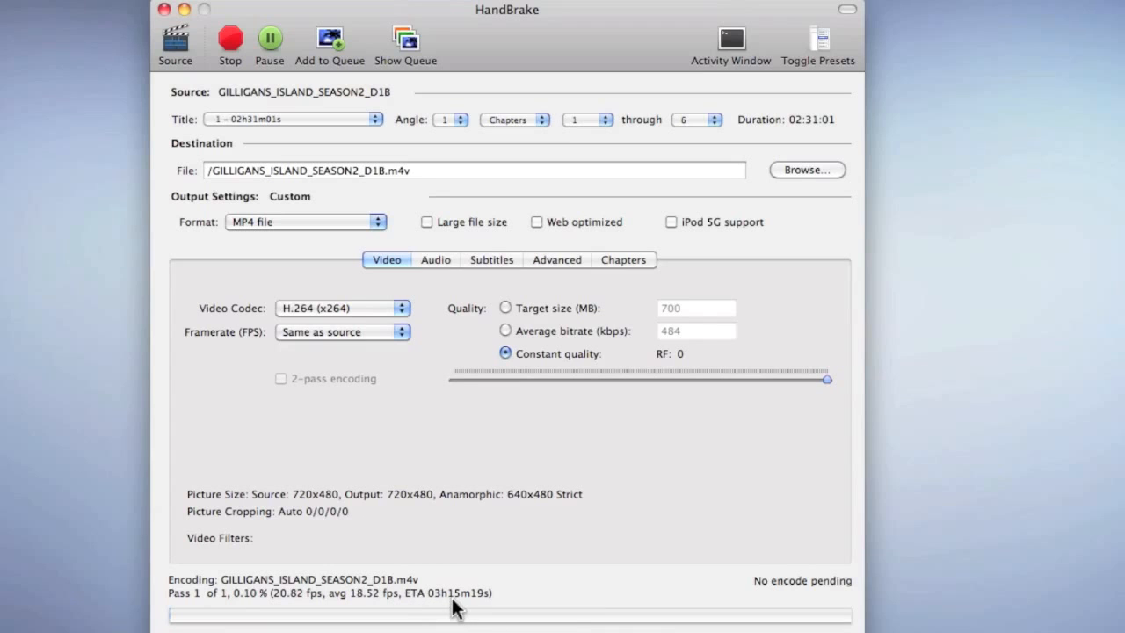
{"action": "mouse_move", "coordinate": [270, 460]}
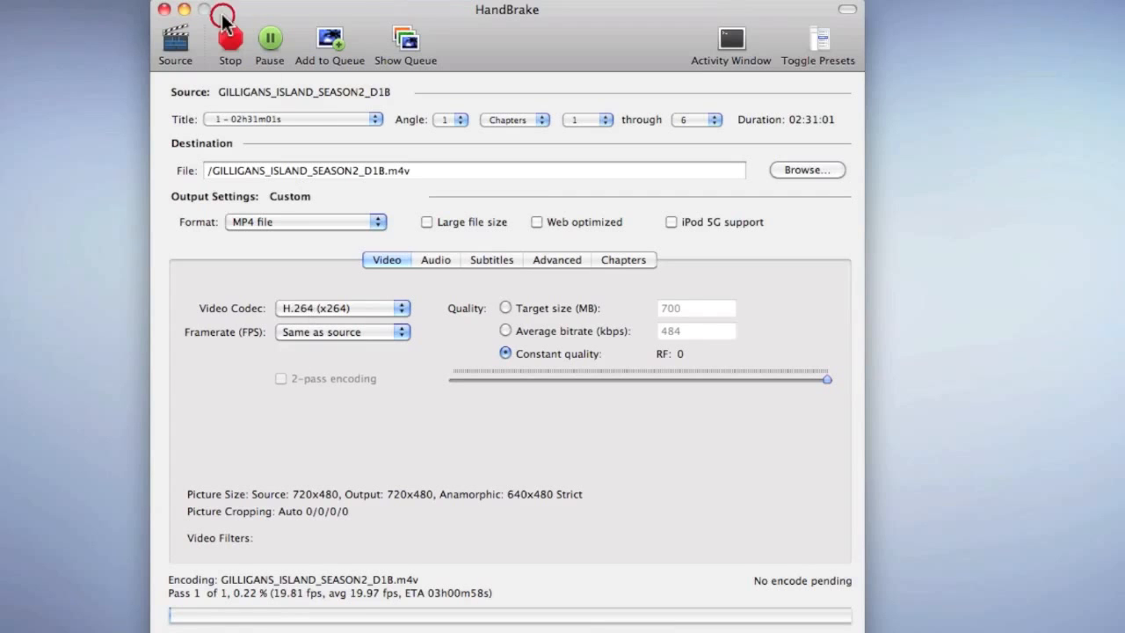
{"action": "left_click", "coordinate": [230, 39]}
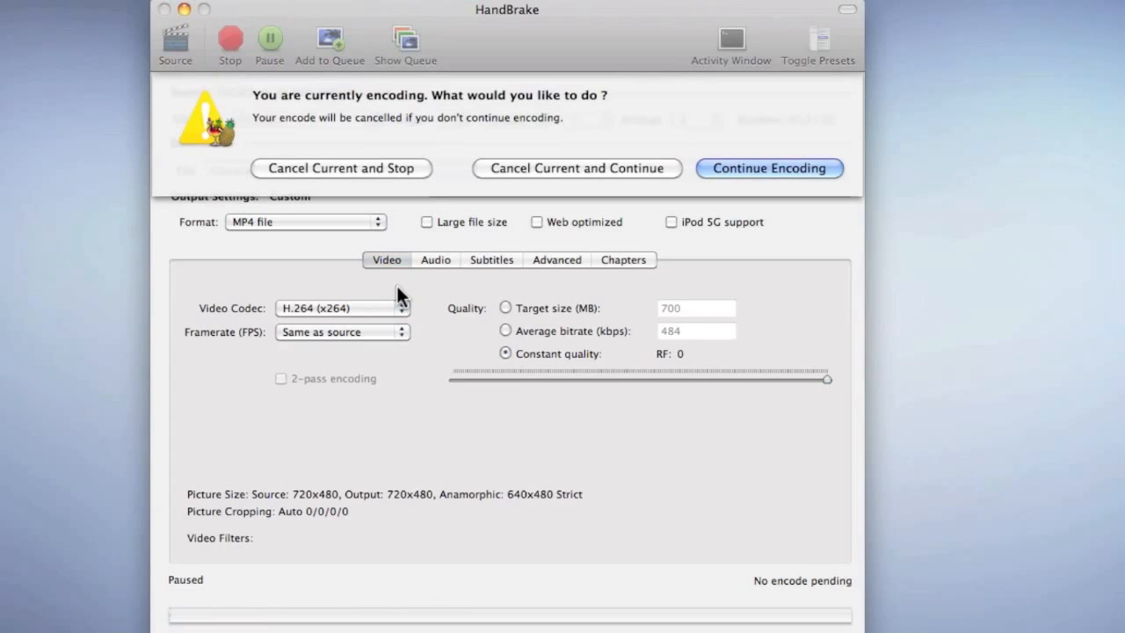
{"action": "left_click", "coordinate": [770, 169]}
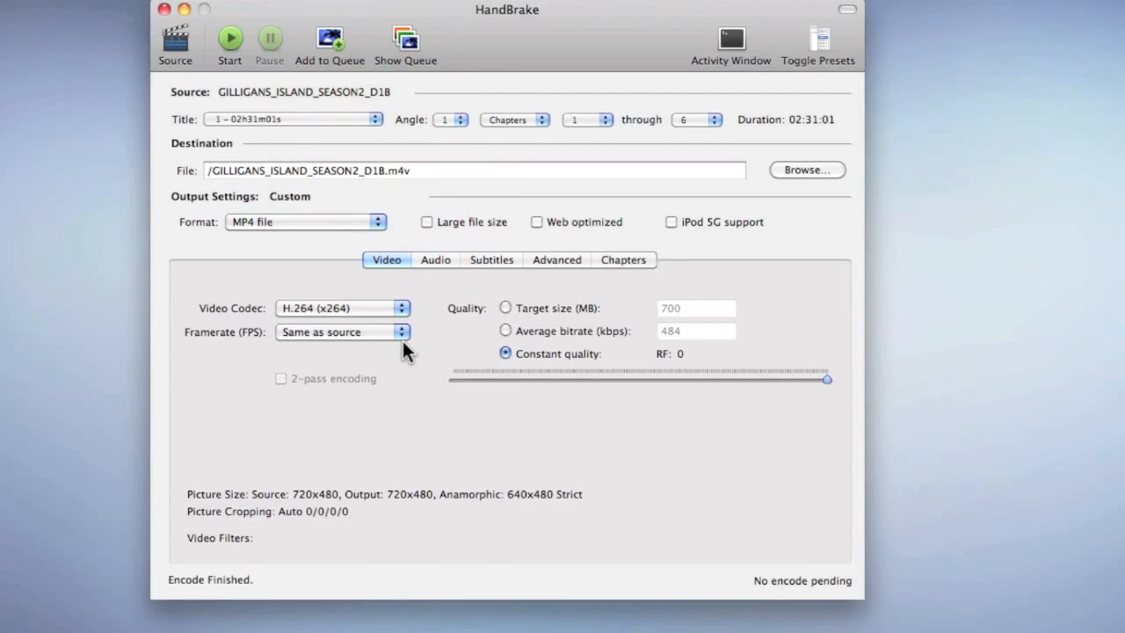
{"action": "mouse_move", "coordinate": [573, 37]}
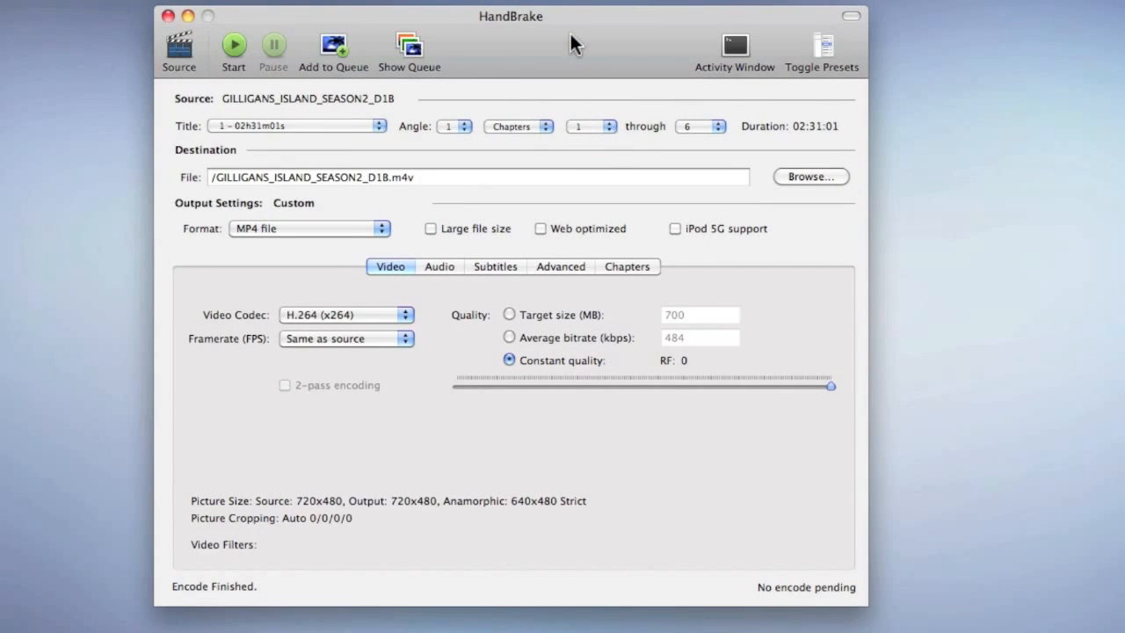
{"action": "mouse_move", "coordinate": [334, 54]}
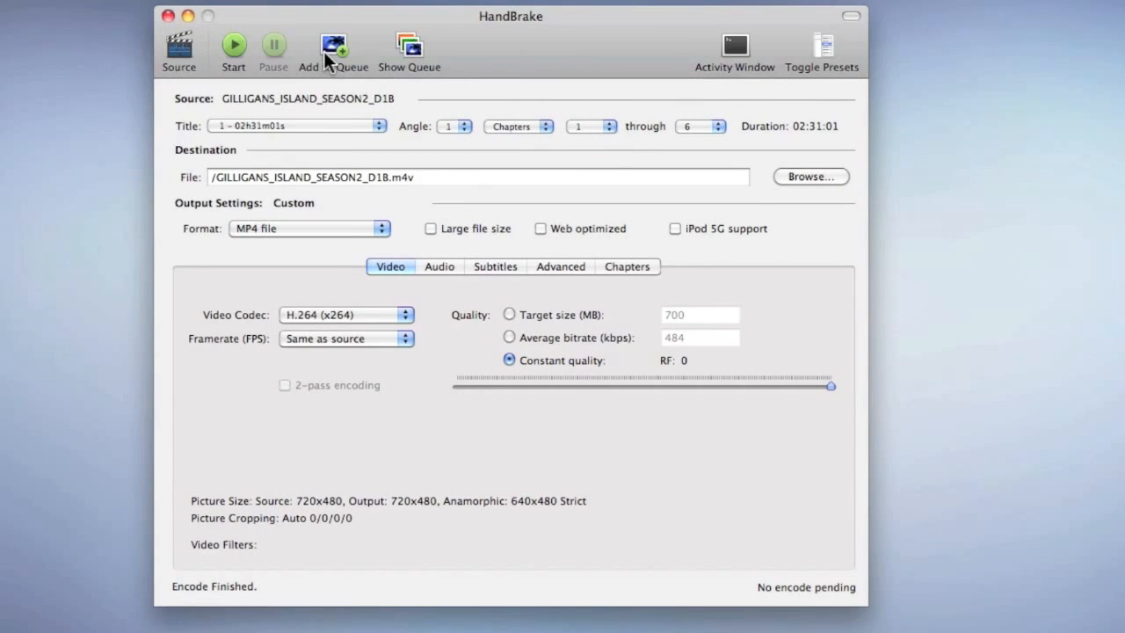
{"action": "mouse_move", "coordinate": [334, 50]}
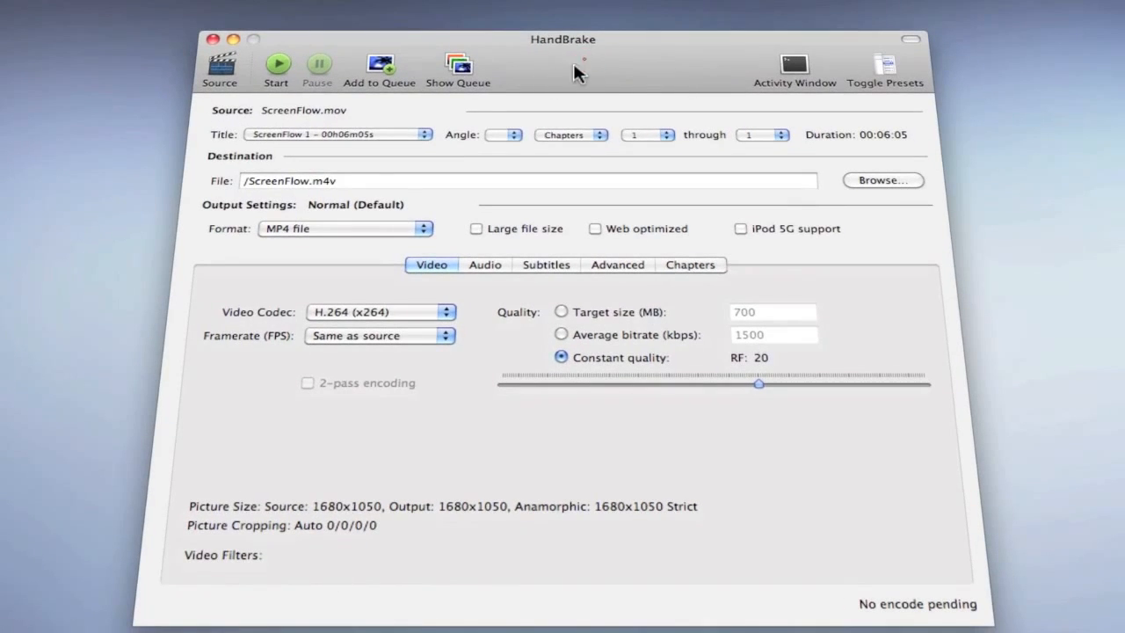
{"action": "mouse_move", "coordinate": [726, 88]}
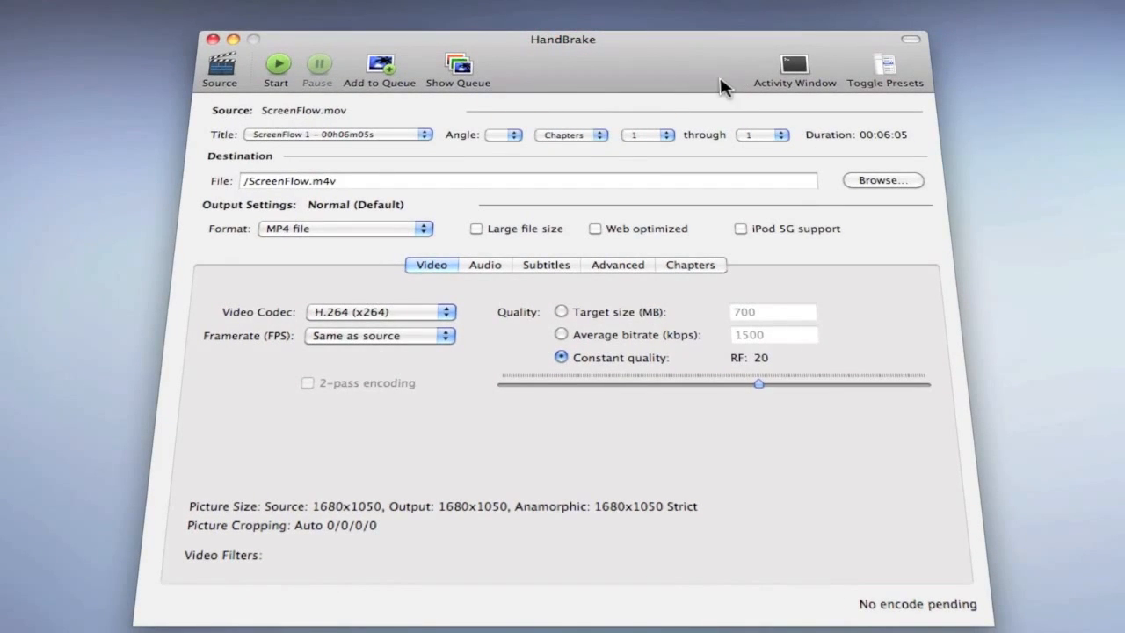
{"action": "mouse_move", "coordinate": [417, 427]}
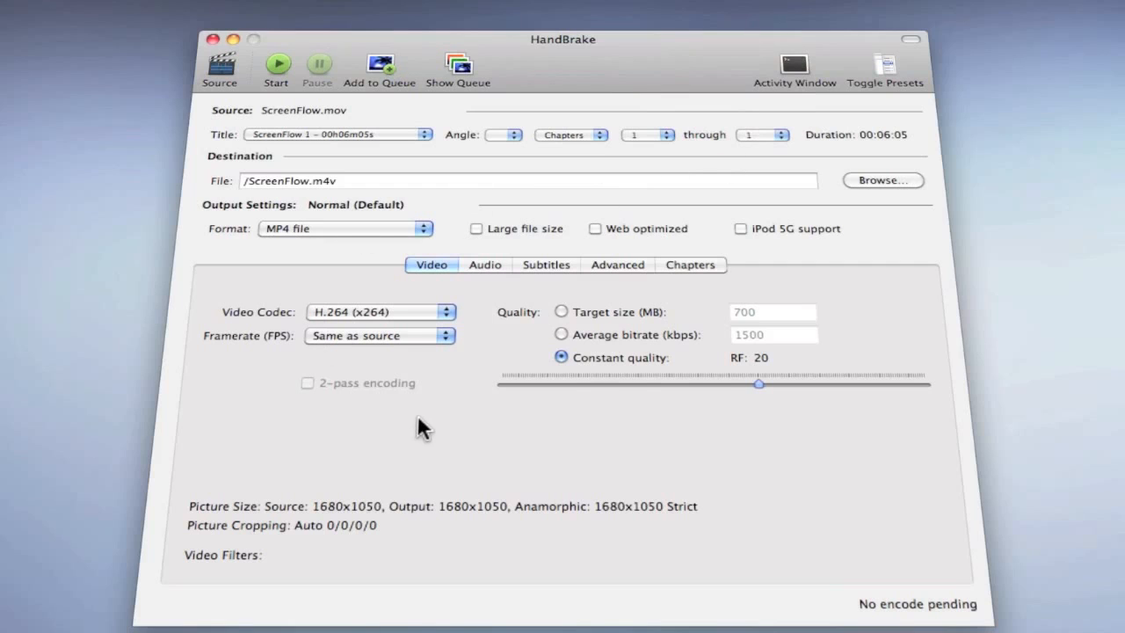
{"action": "mouse_move", "coordinate": [678, 337]}
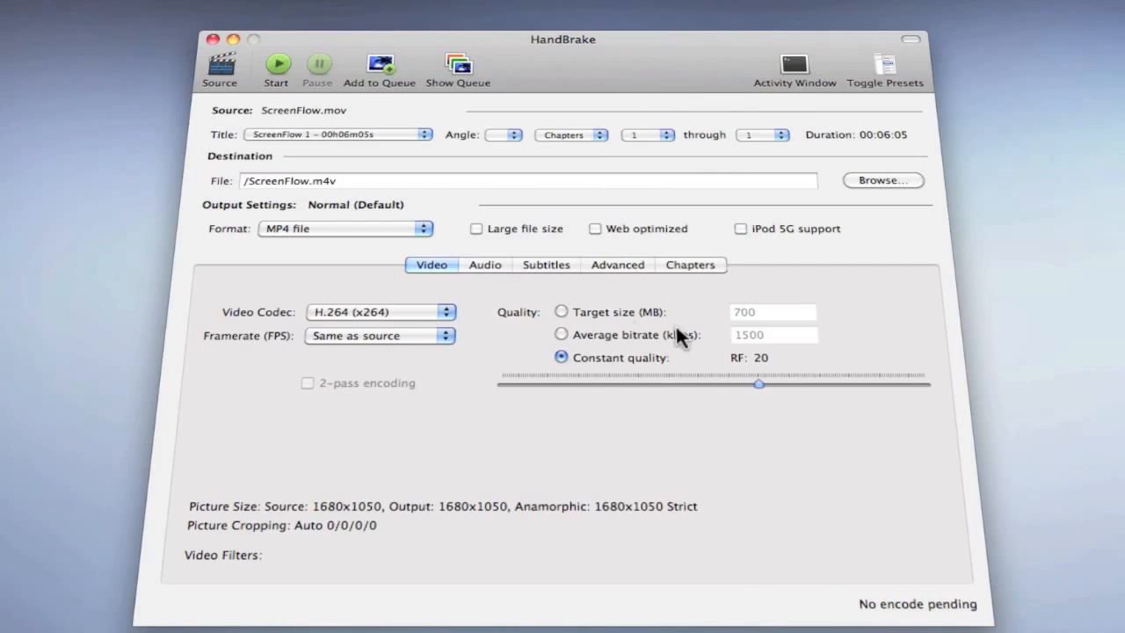
Push ScreenFlow's quality to RF 0 and review the Advanced x264 and Audio (AAC stereo 160 kbps) settings.
{"action": "left_click_drag", "start_coordinate": [758, 383], "coordinate": [878, 383]}
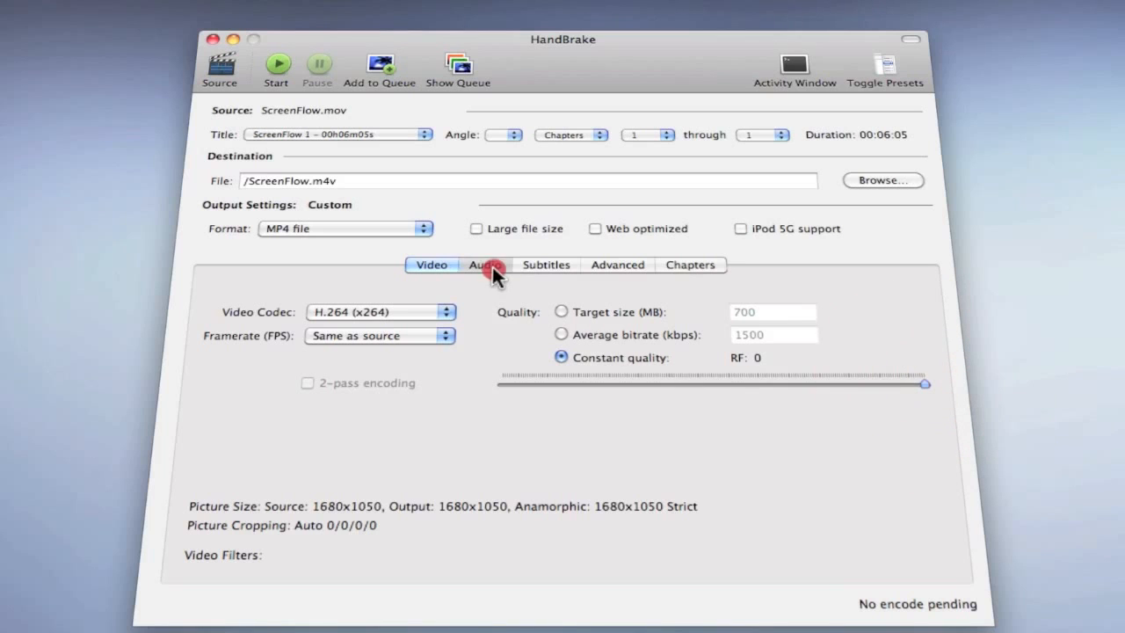
{"action": "left_click", "coordinate": [615, 263]}
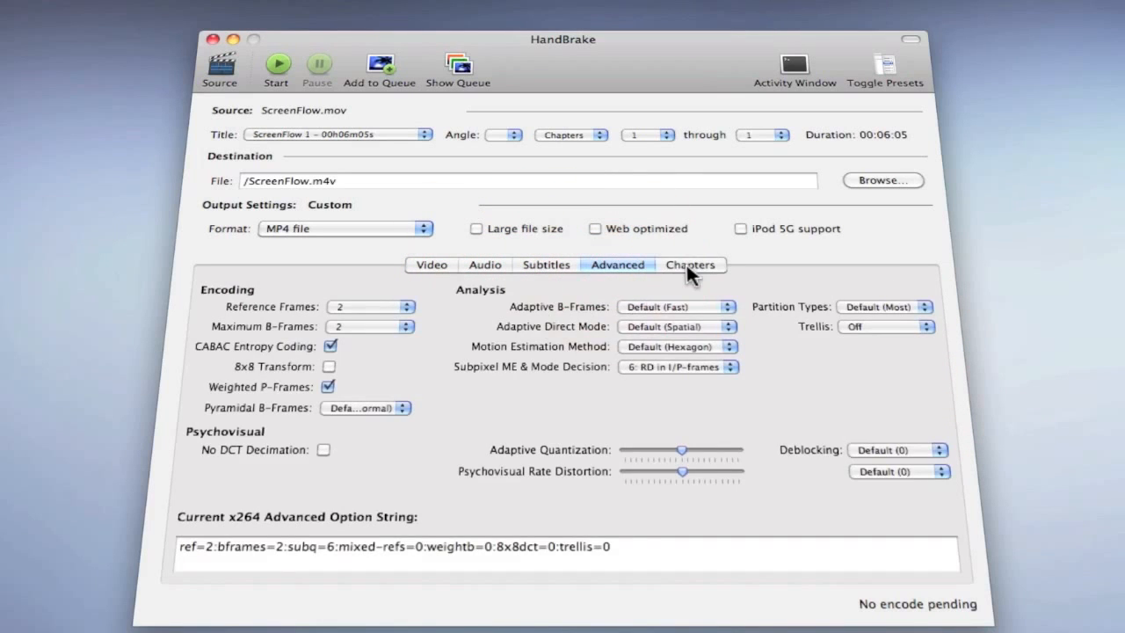
{"action": "left_click", "coordinate": [431, 263]}
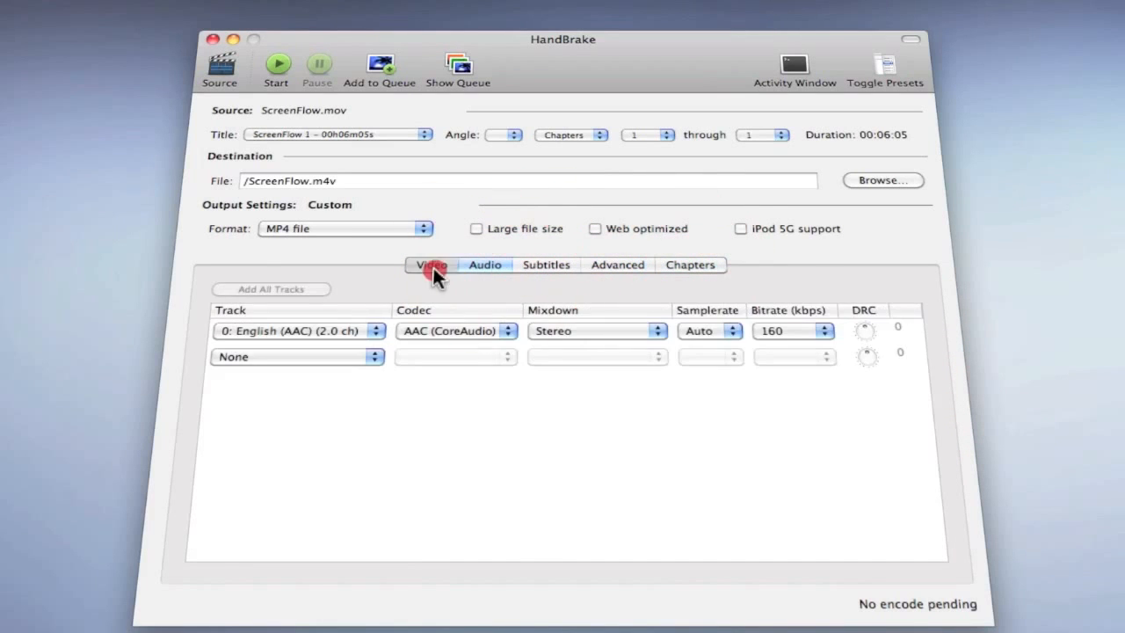
{"action": "left_click", "coordinate": [430, 264]}
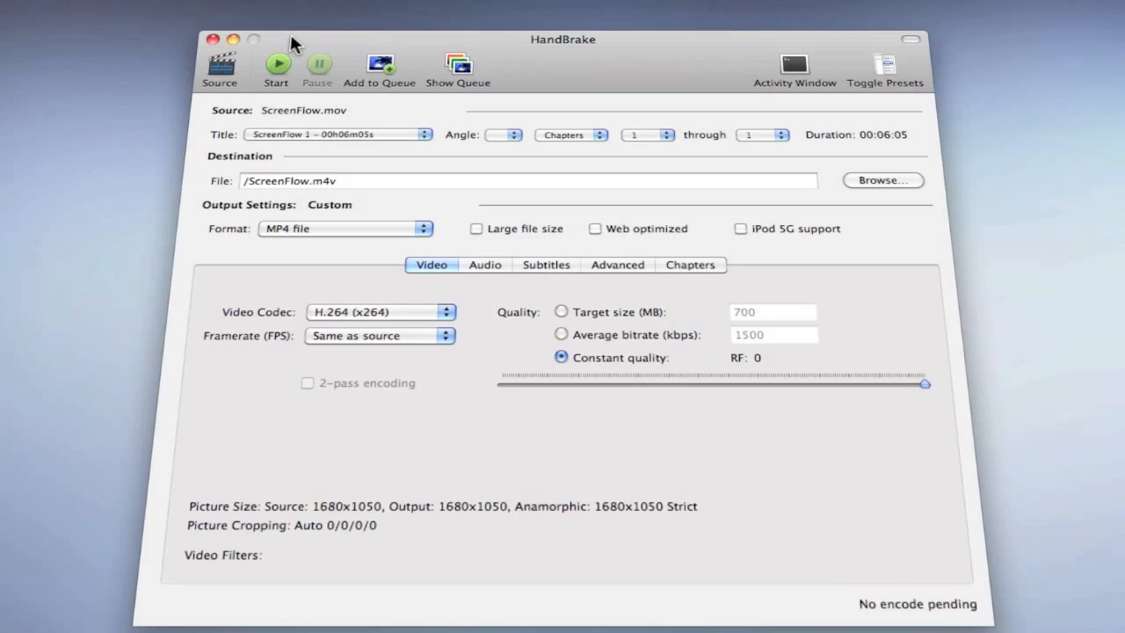
Start encoding ScreenFlow.mov into ScreenFlow.m4v at maximum quality.
{"action": "left_click", "coordinate": [277, 64]}
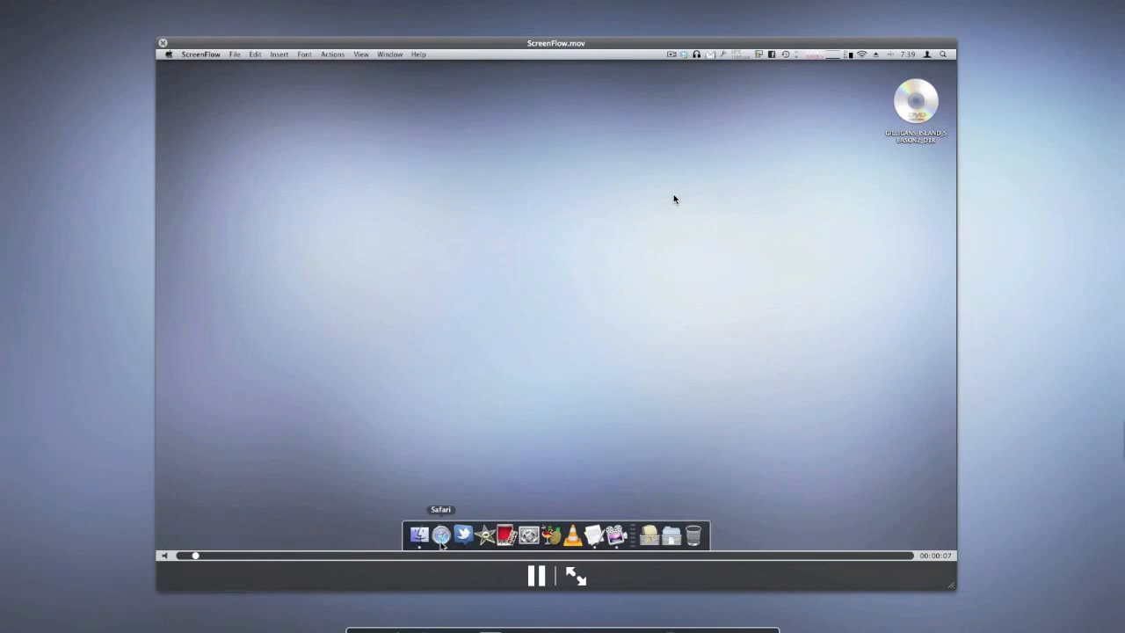
Play the original ScreenFlow.mov recording in QuickTime Player.
{"action": "left_click", "coordinate": [452, 534]}
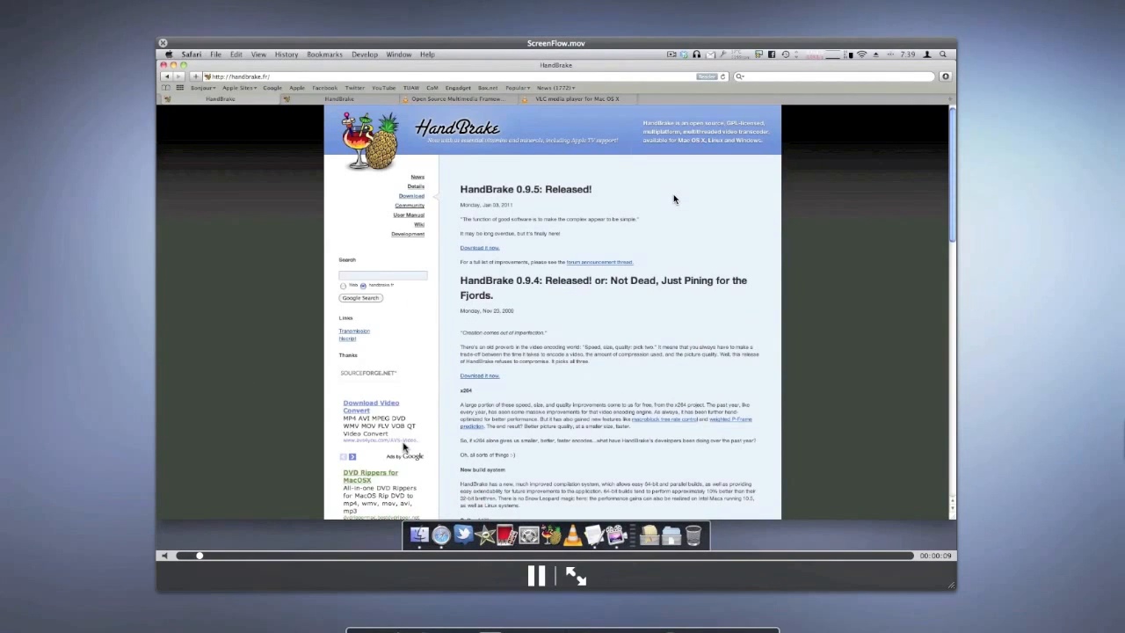